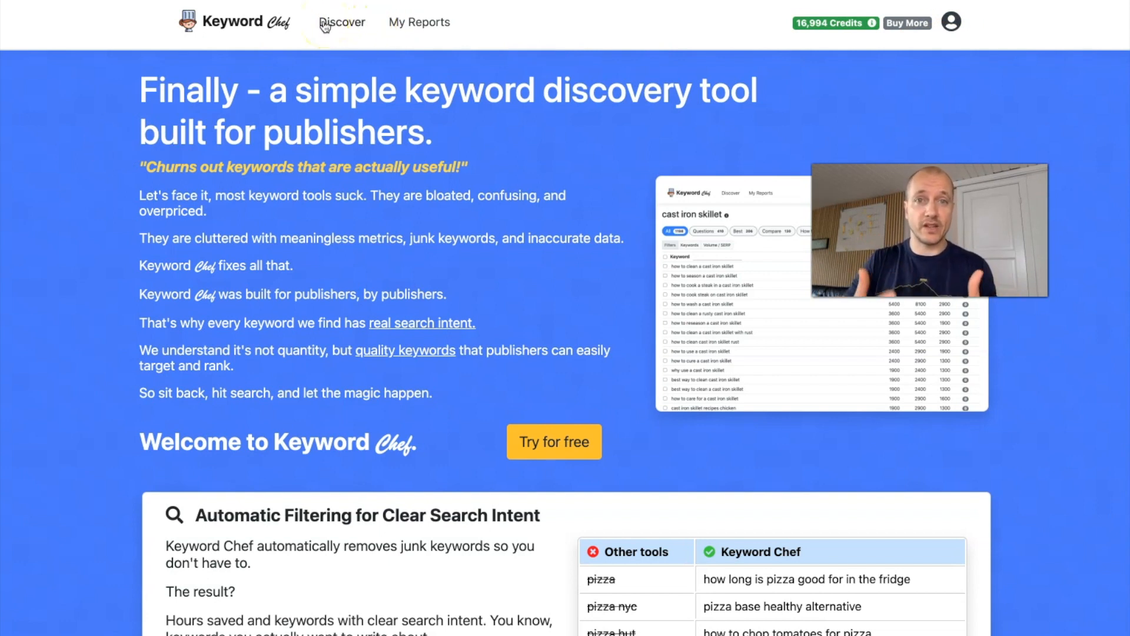
mouse_move(419, 22)
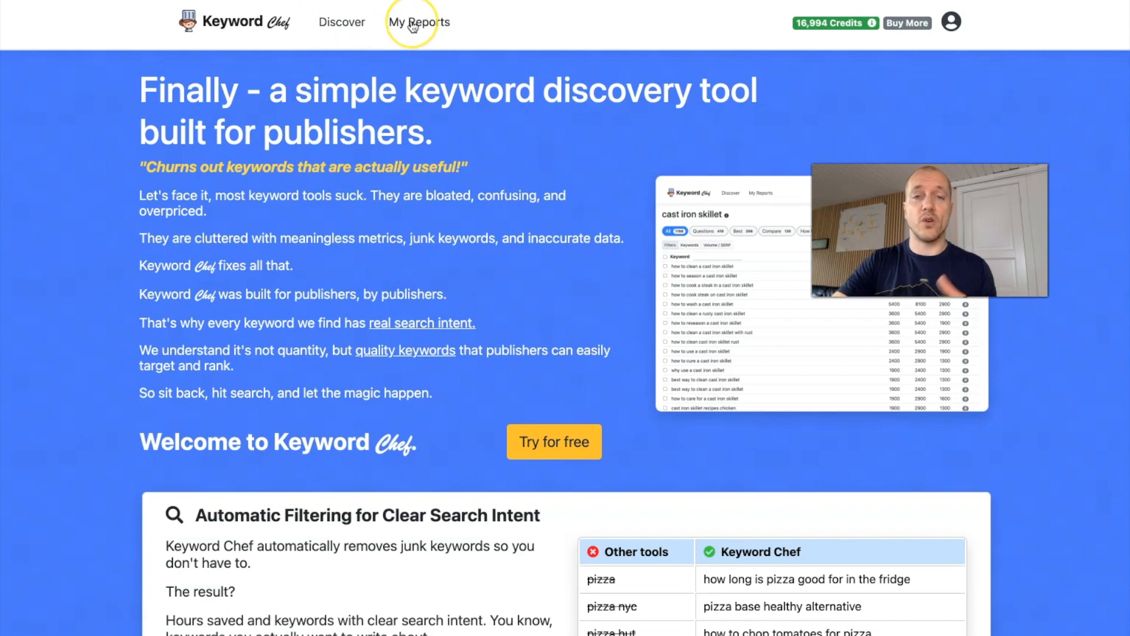
mouse_move(419, 23)
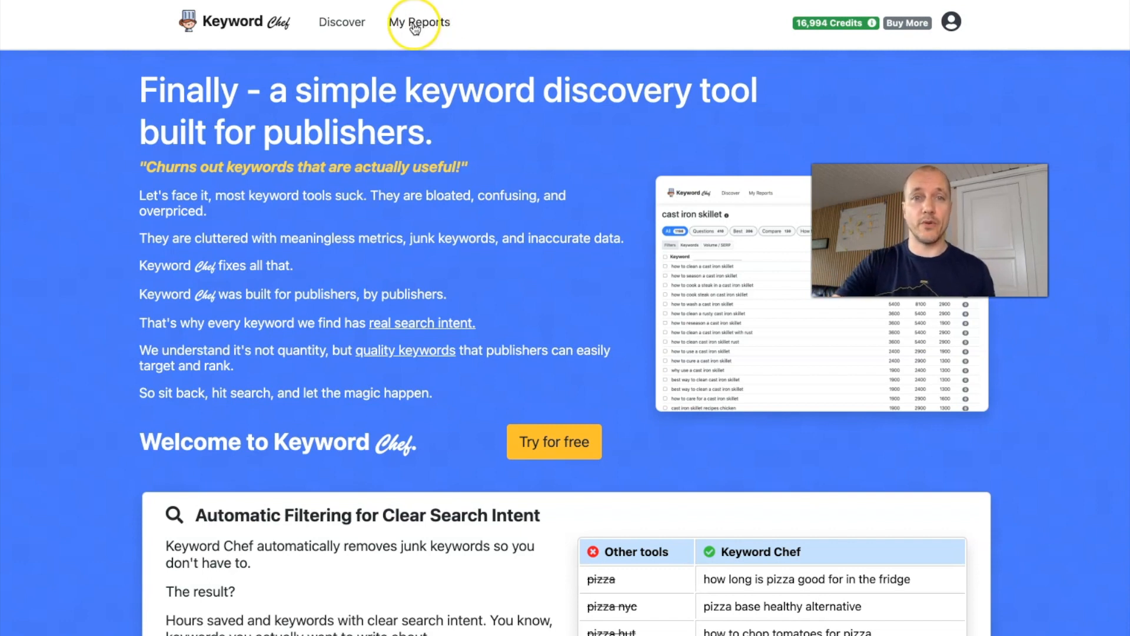
Go to the Discover page with its empty topic search
left_click(334, 22)
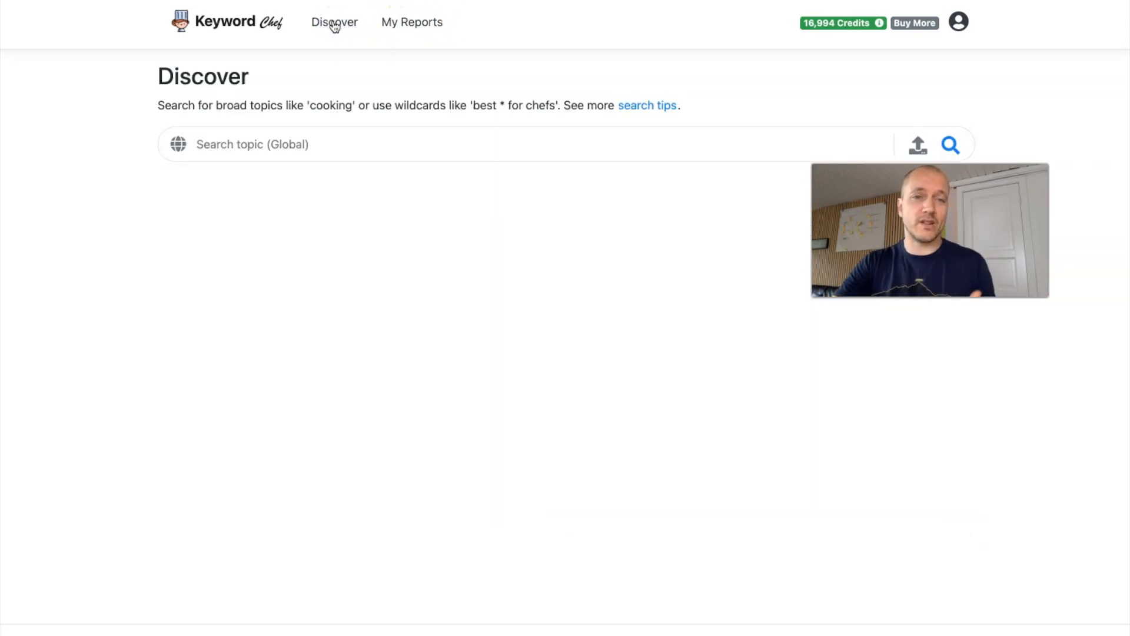
mouse_move(394, 98)
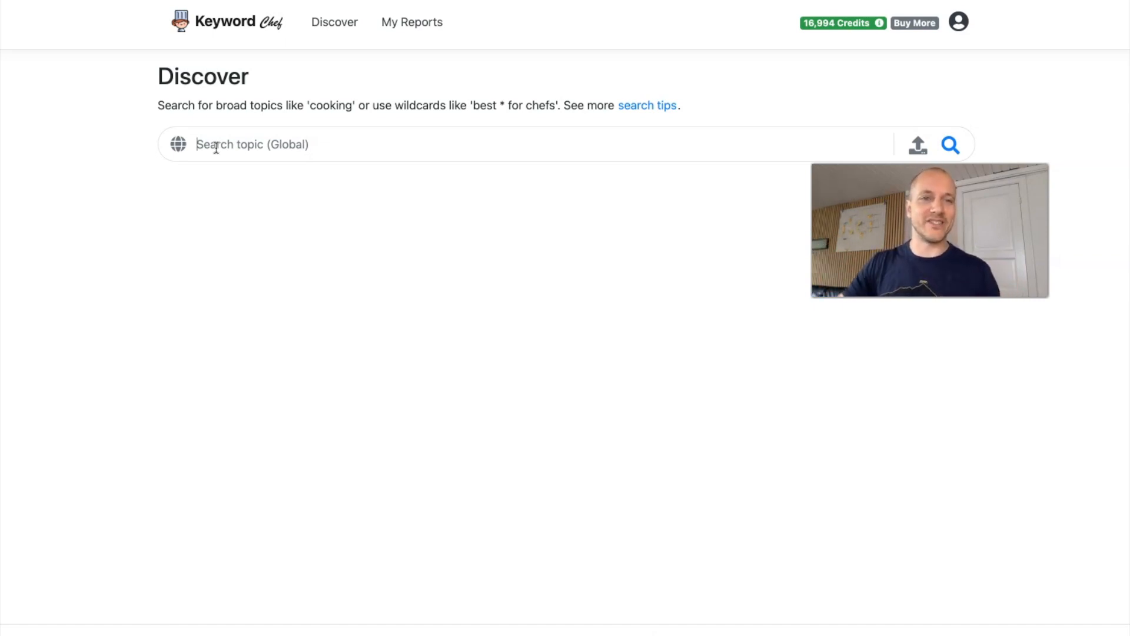
mouse_move(622, 109)
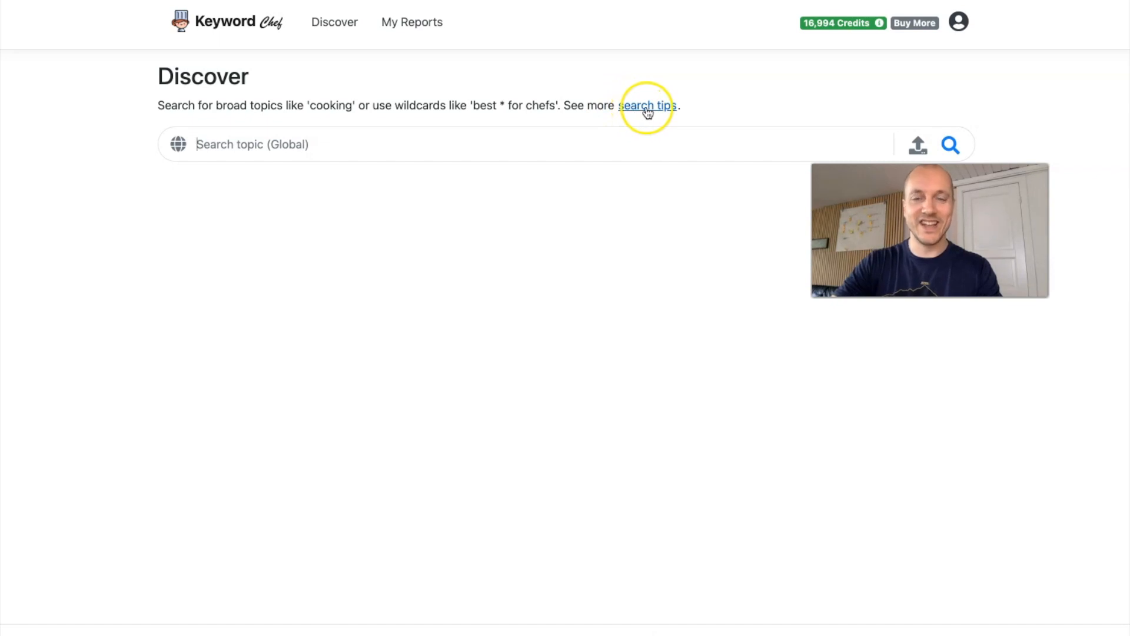
left_click(646, 105)
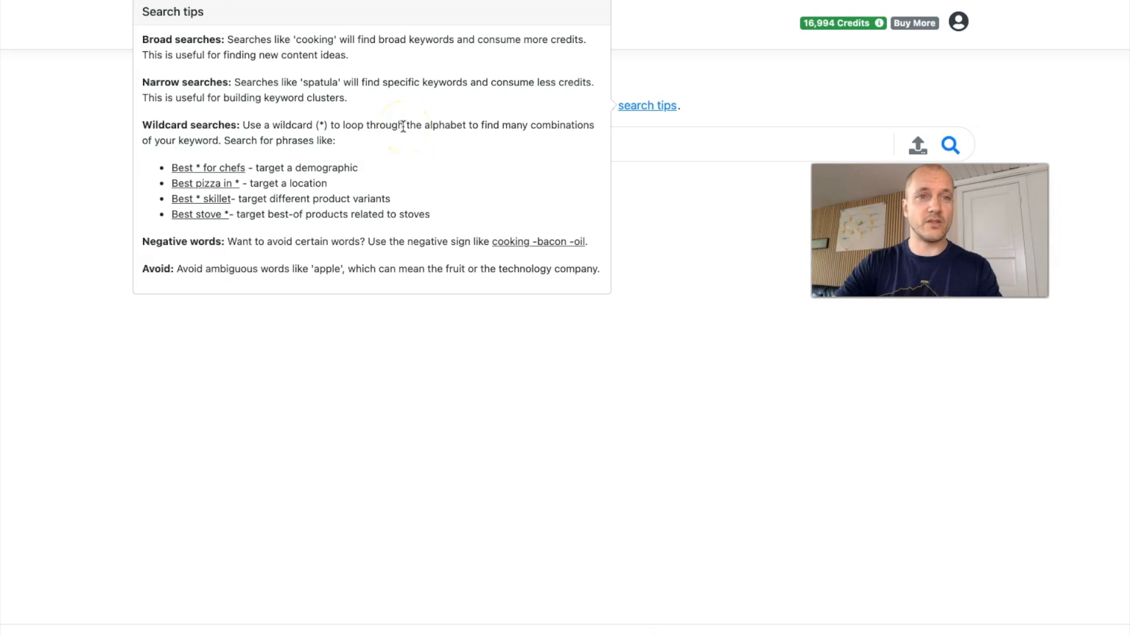
mouse_move(194, 51)
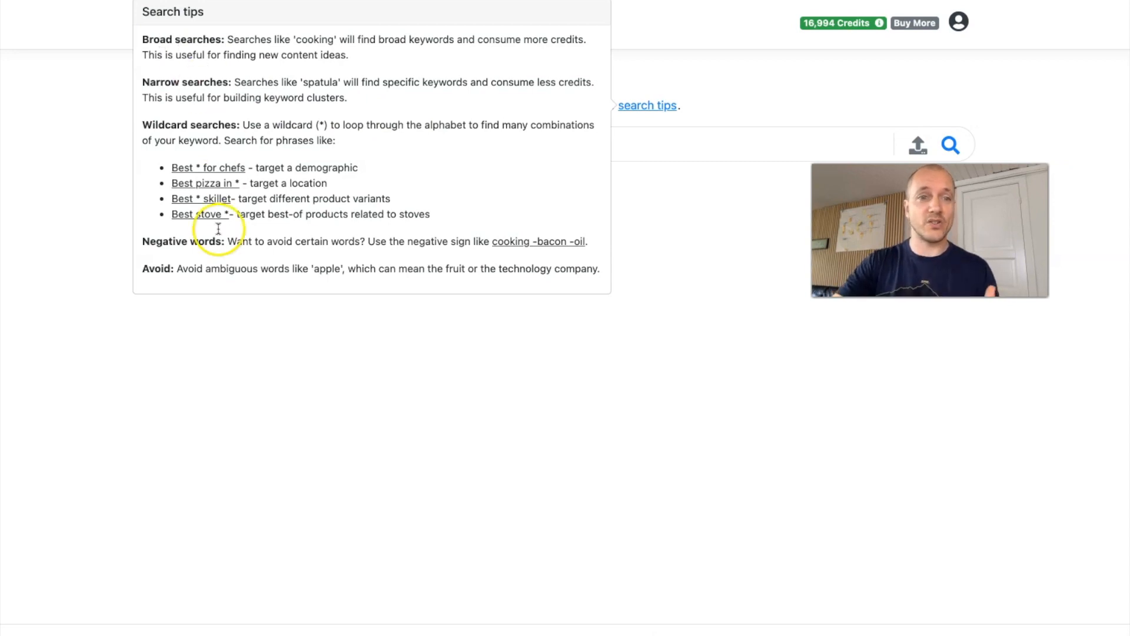
mouse_move(309, 271)
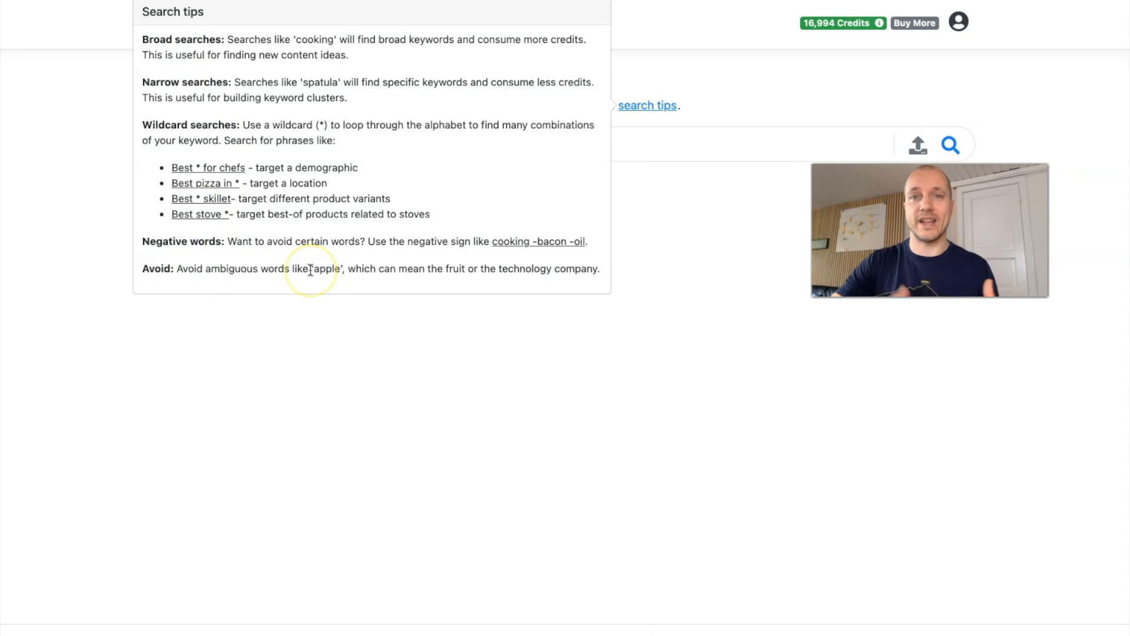
mouse_move(263, 109)
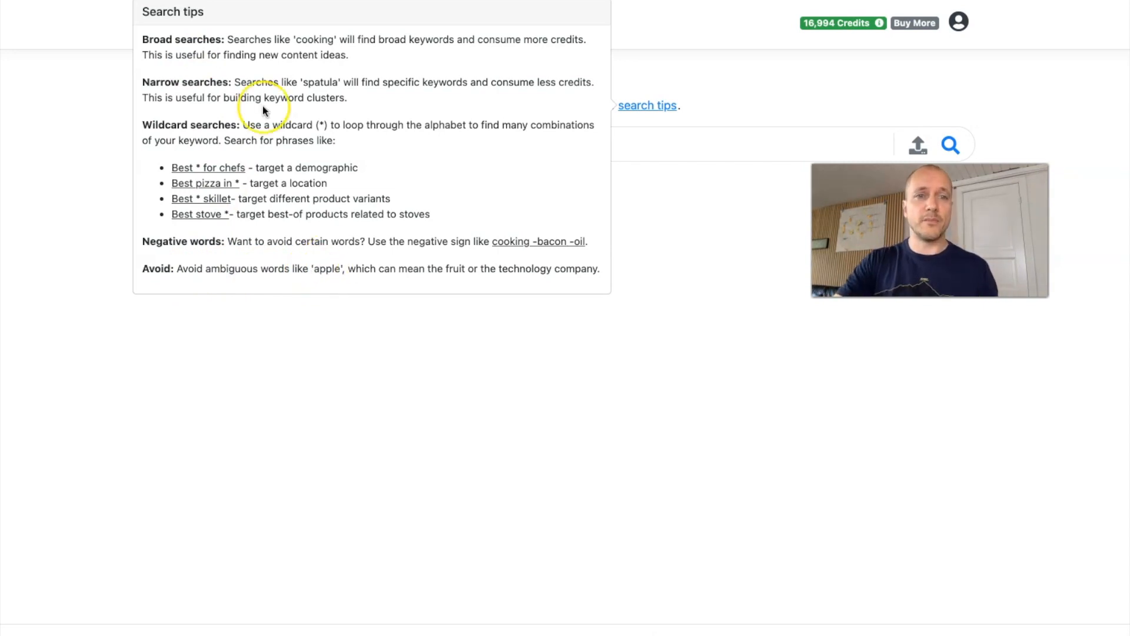
mouse_move(265, 109)
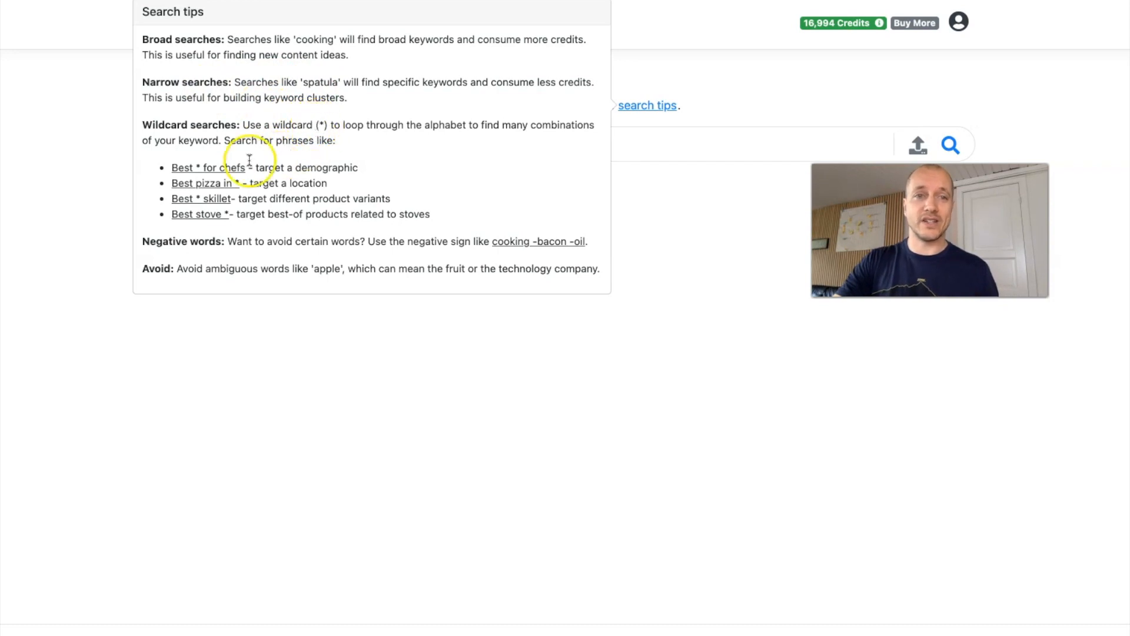
mouse_move(255, 126)
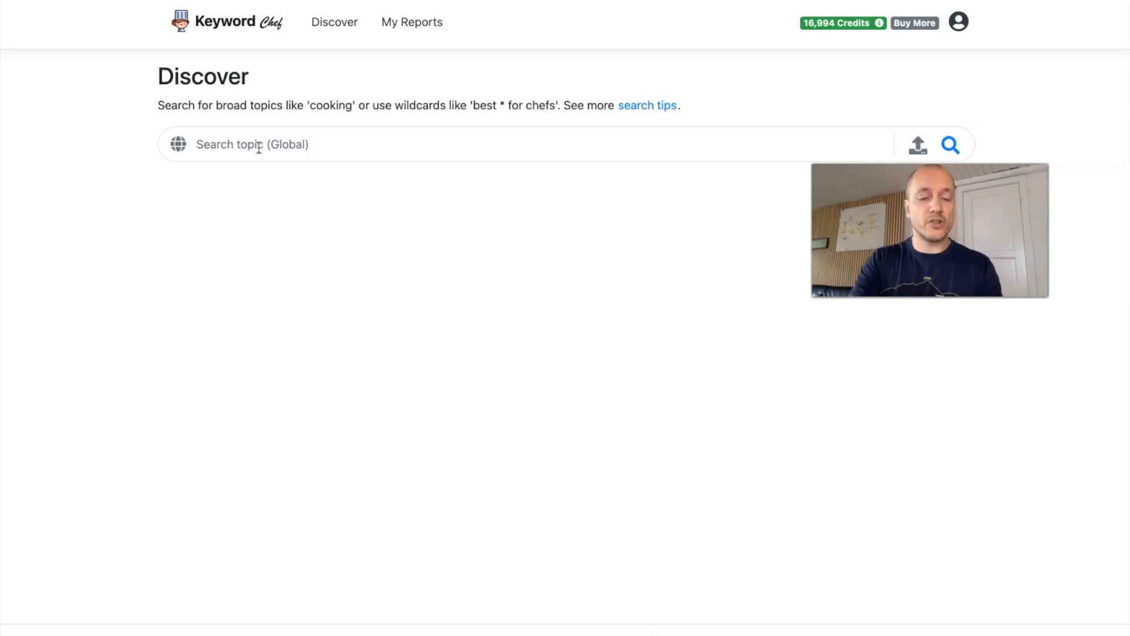
Enter 'golf bags' as the topic in the search field
type("golf bags")
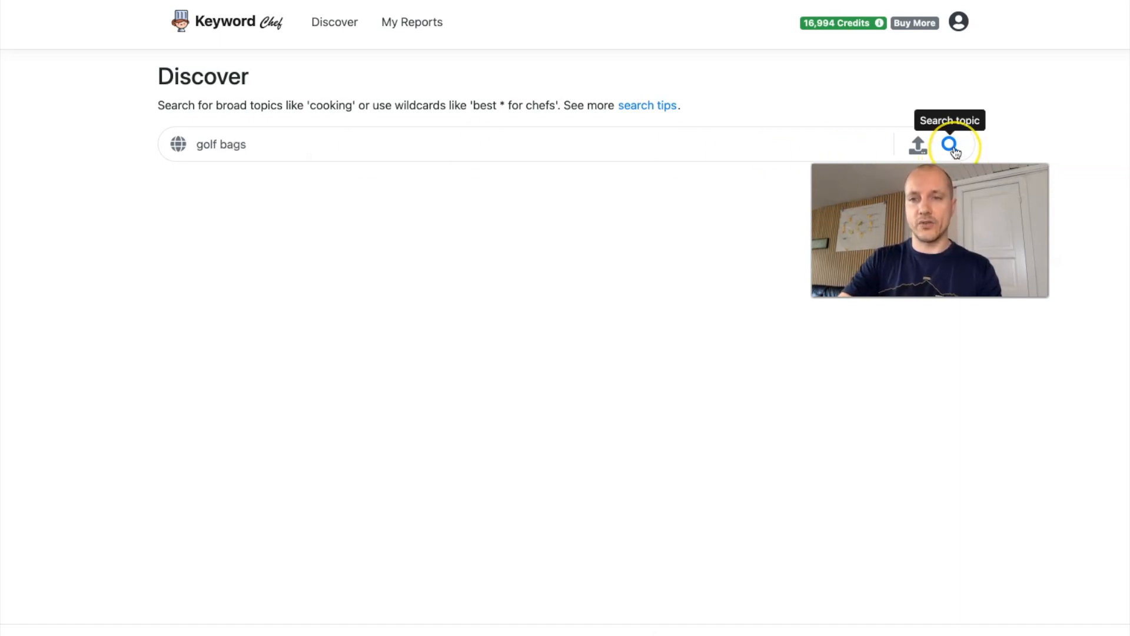
mouse_move(917, 146)
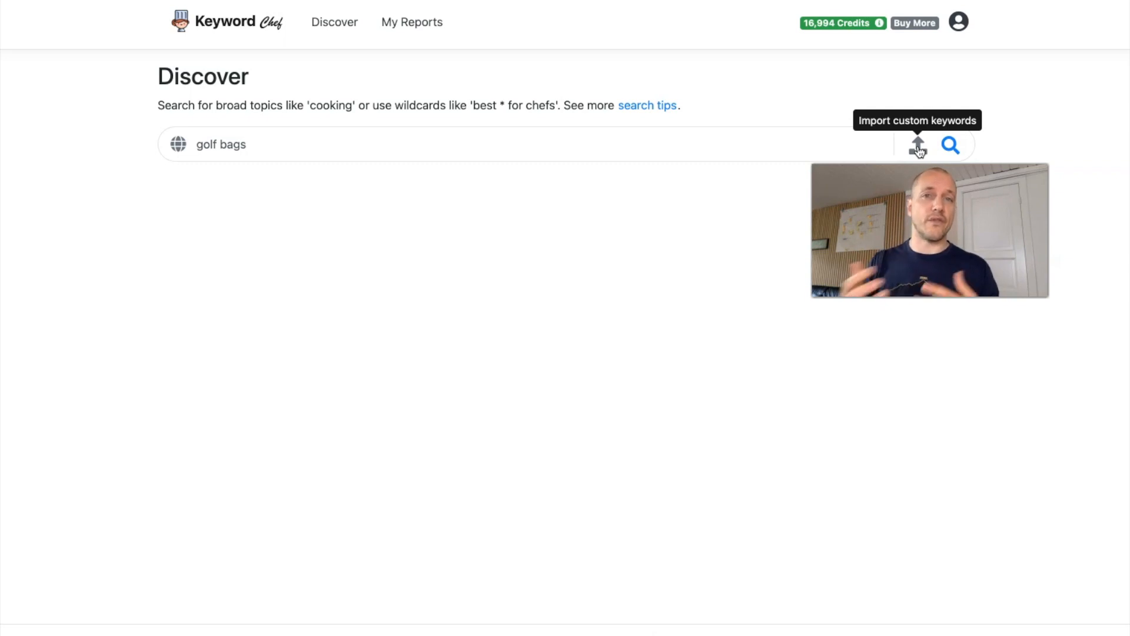
mouse_move(950, 146)
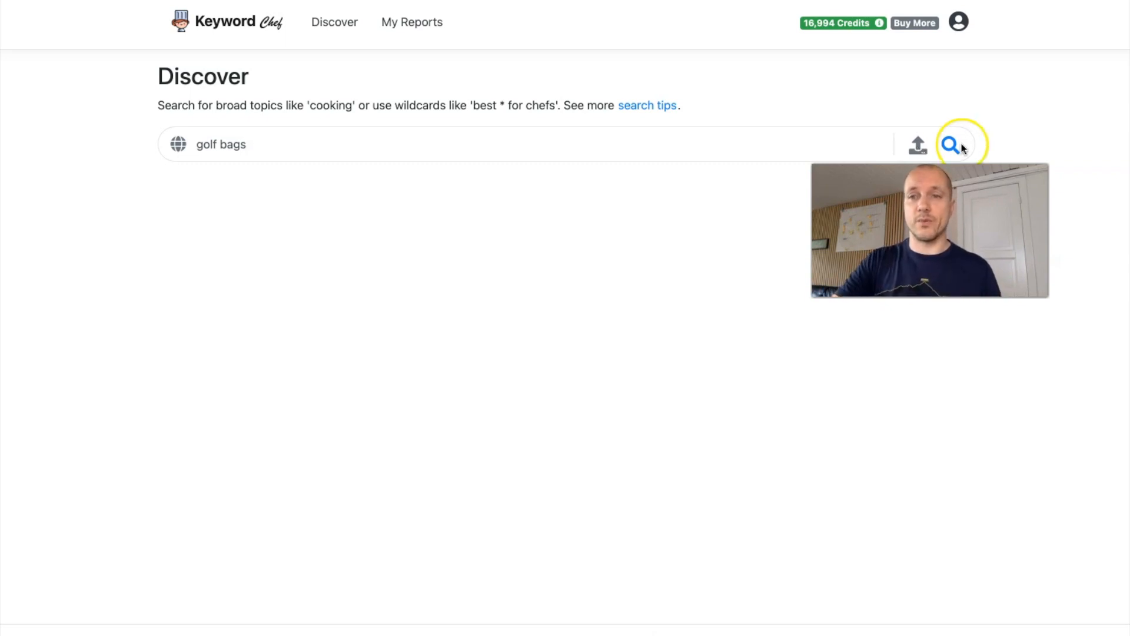
Run the golf bags search, bringing up 377 keywords across seven question categories
left_click(950, 144)
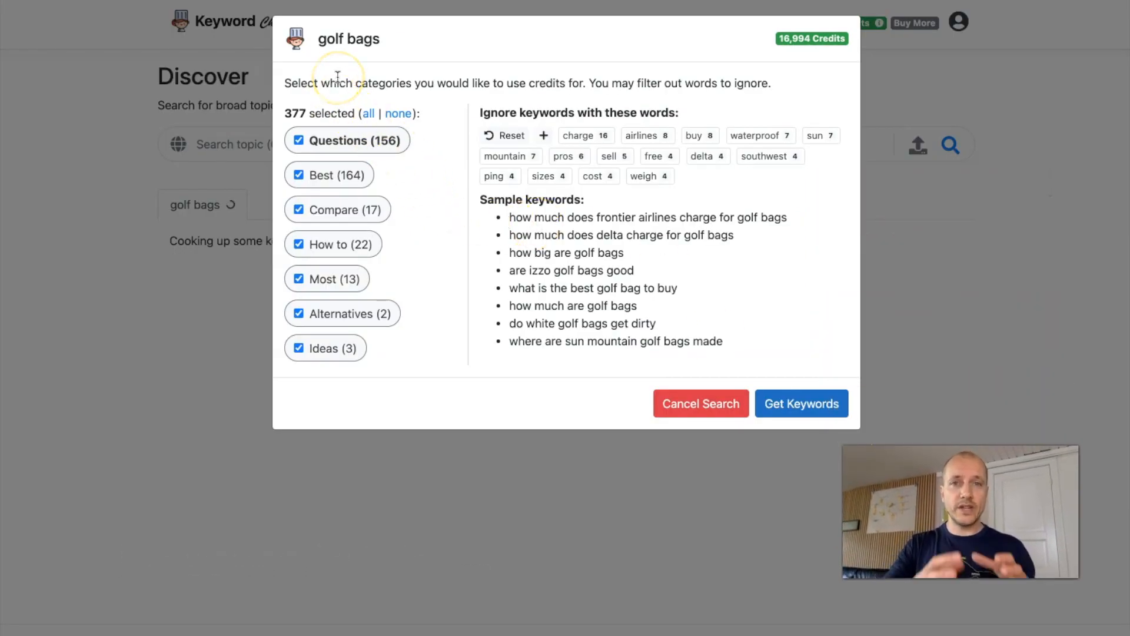
mouse_move(337, 77)
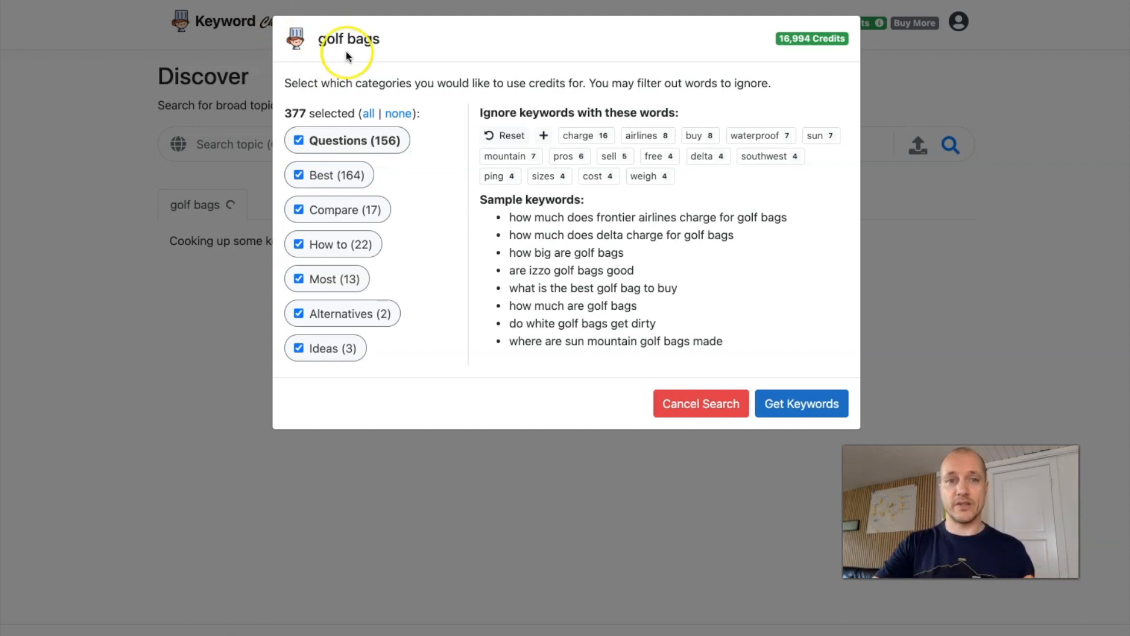
mouse_move(427, 150)
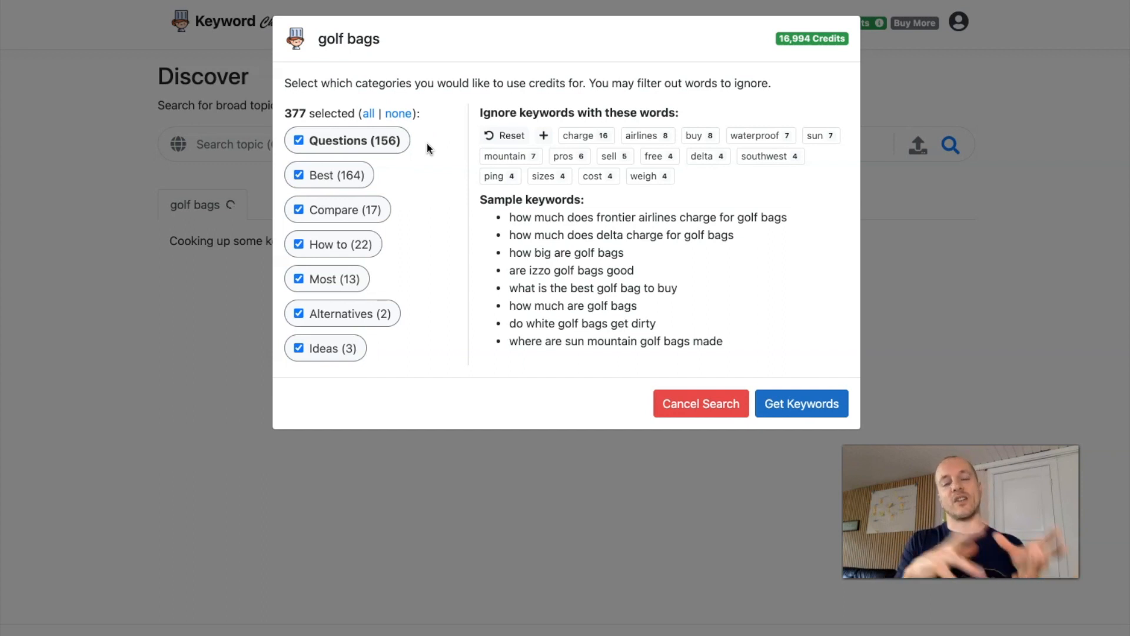
mouse_move(381, 179)
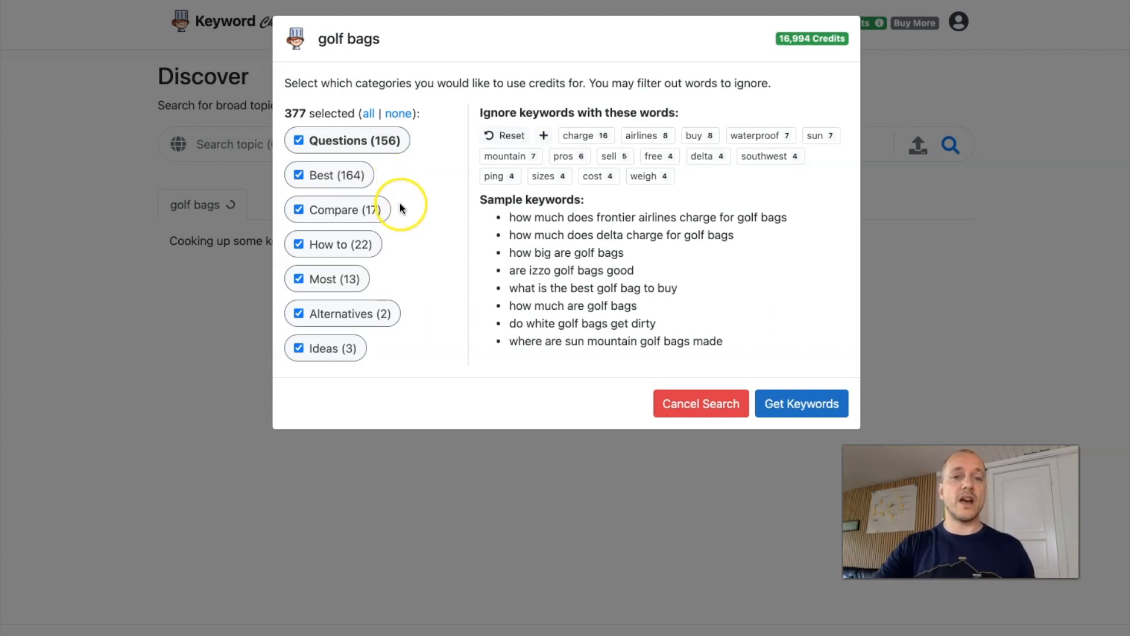
mouse_move(397, 213)
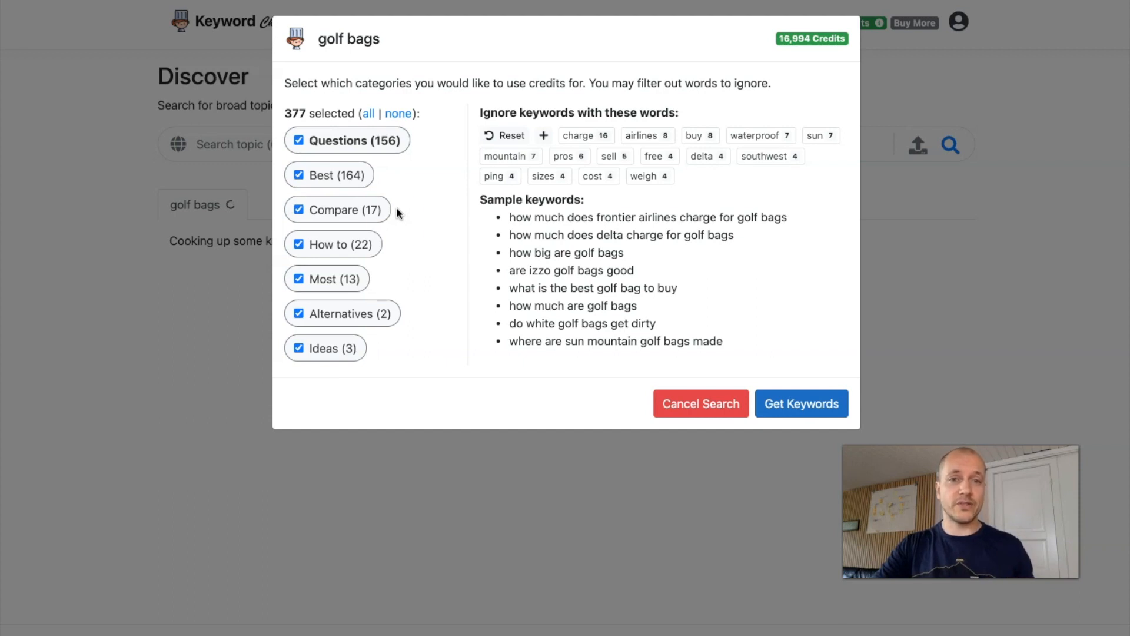
mouse_move(390, 249)
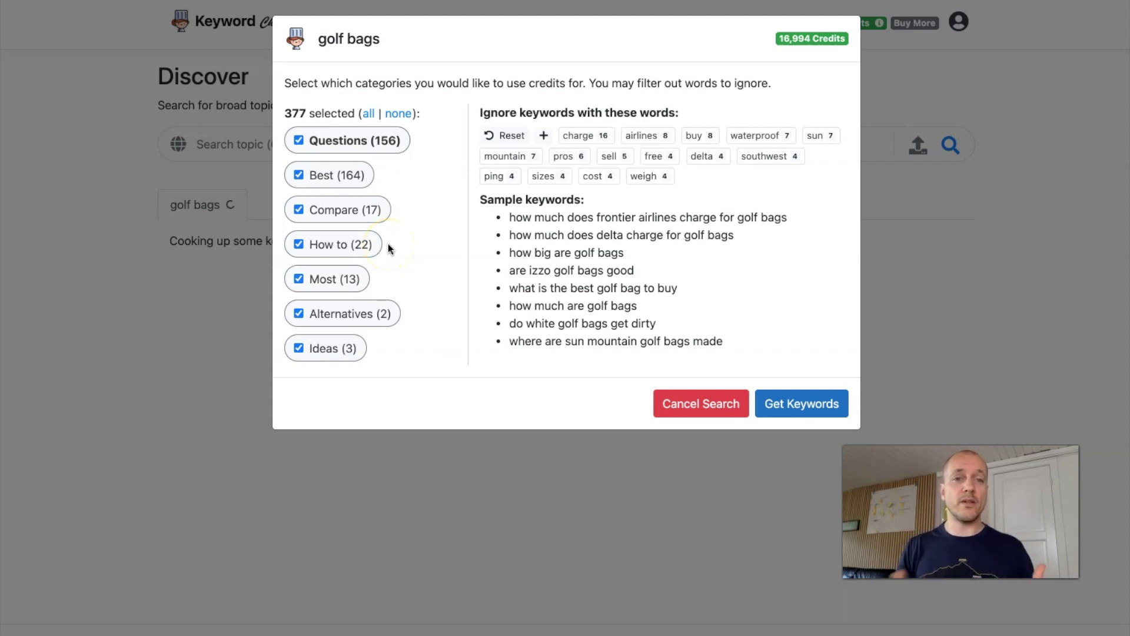
mouse_move(371, 360)
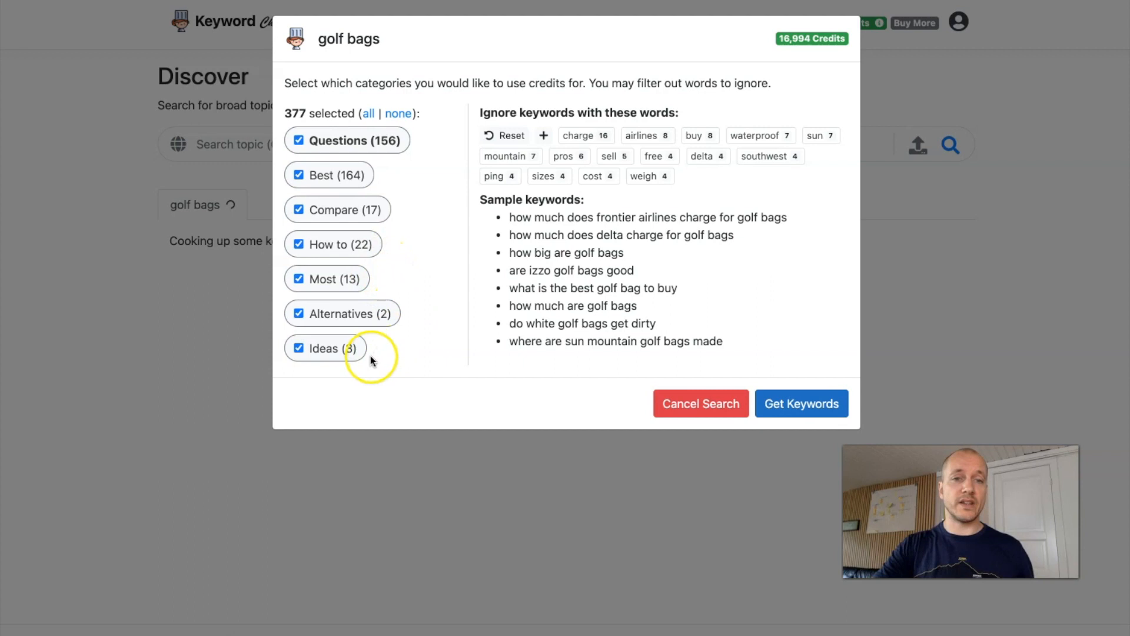
mouse_move(361, 107)
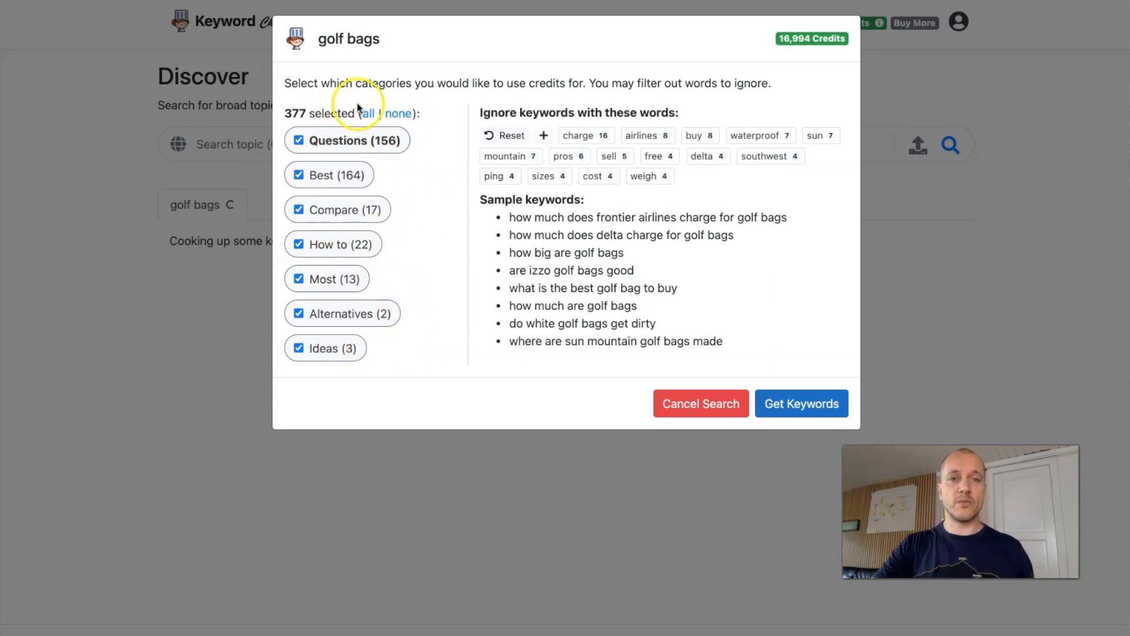
mouse_move(404, 166)
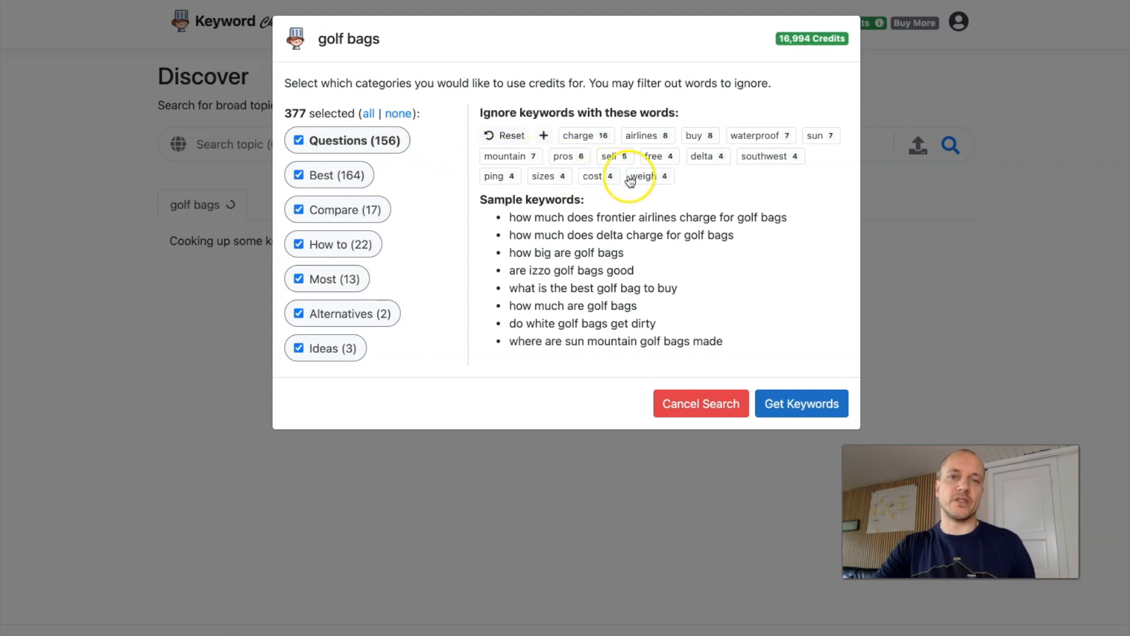
mouse_move(683, 161)
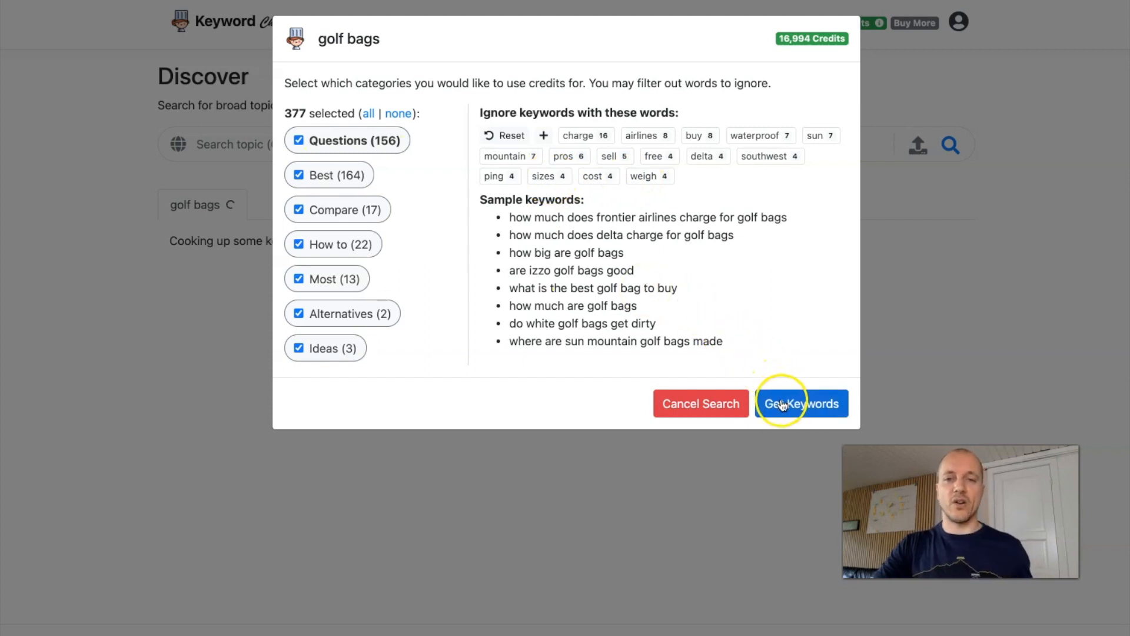
left_click(801, 402)
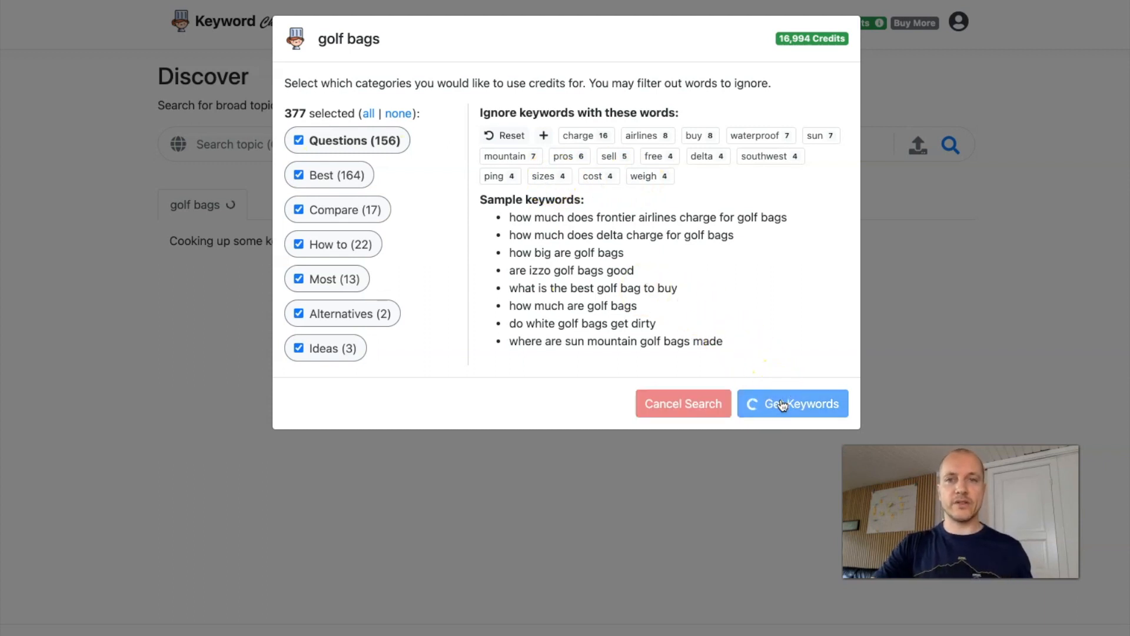
left_click(793, 403)
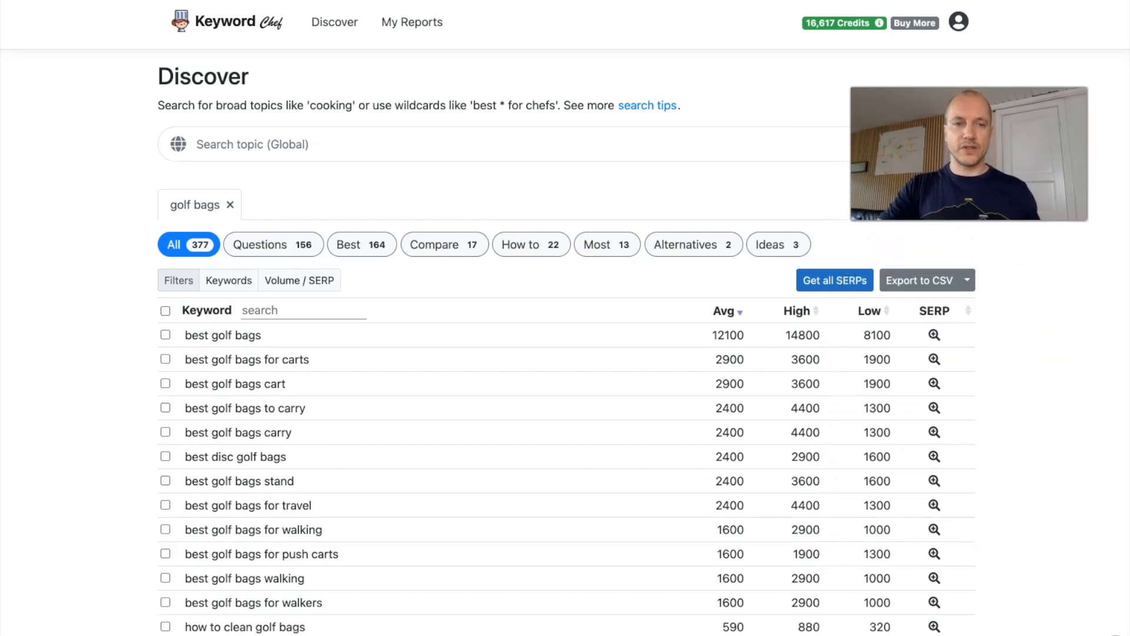
scroll("down", 3)
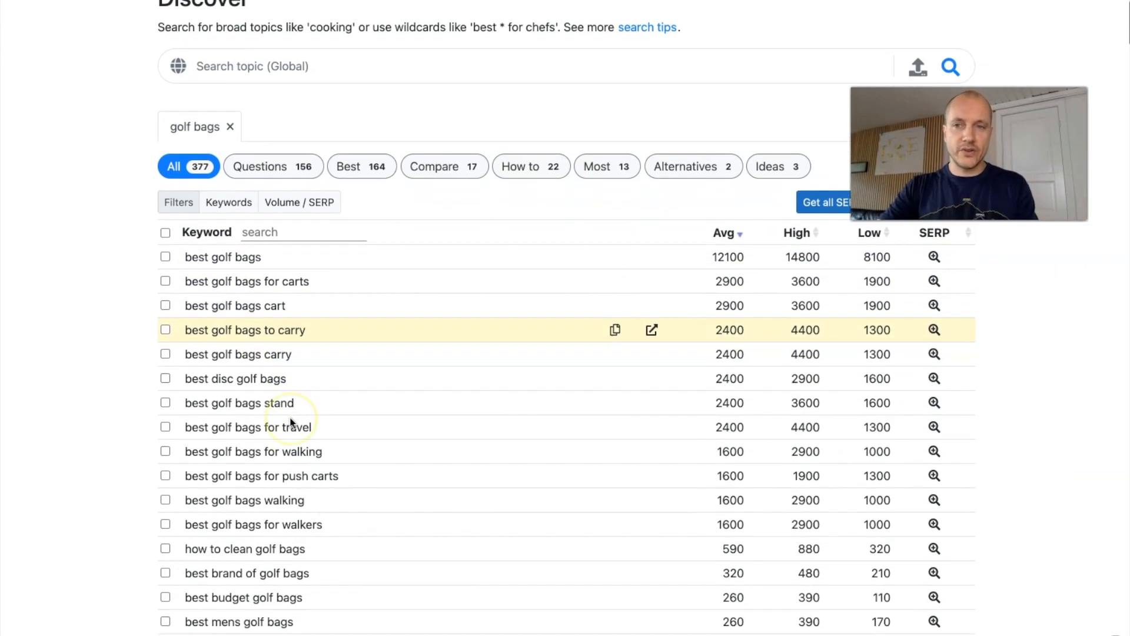
scroll("down", 3)
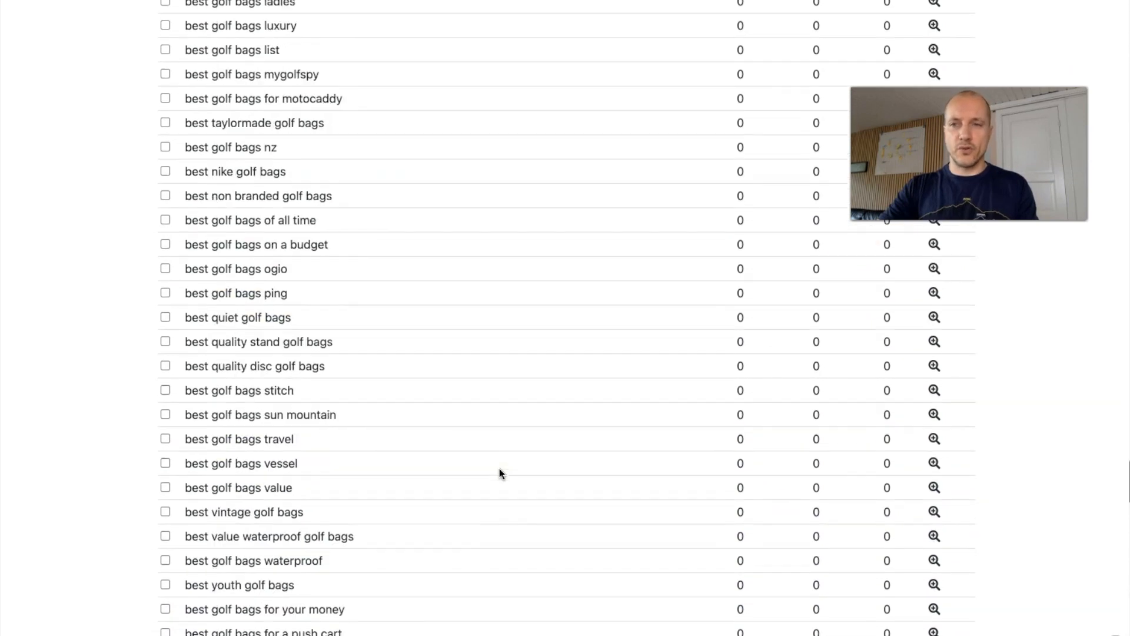
scroll("down", 3)
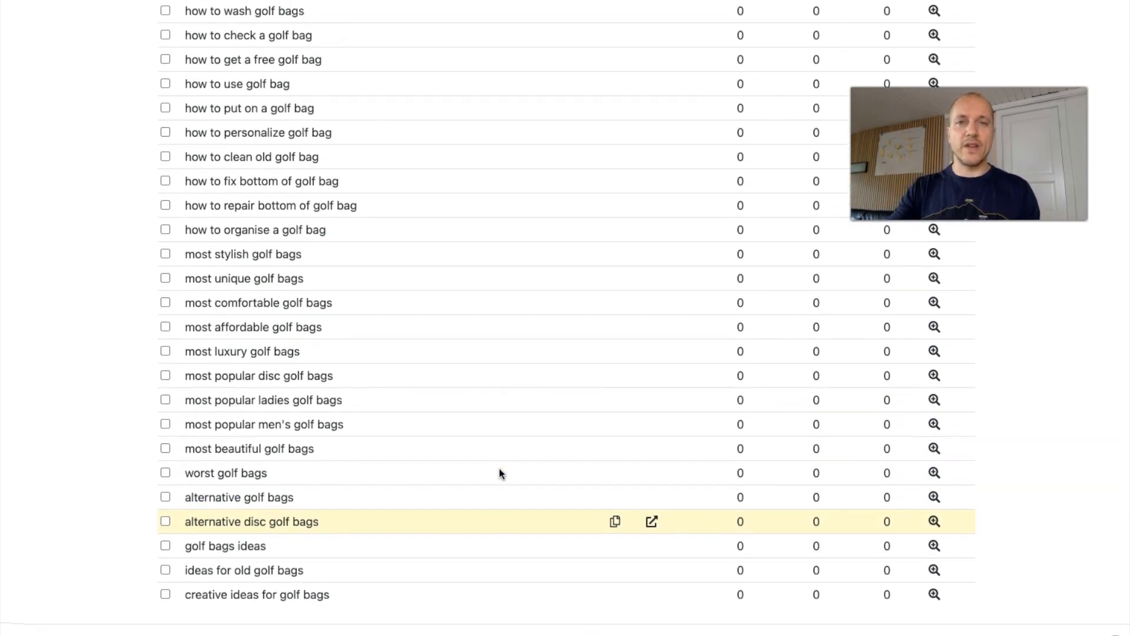
mouse_move(502, 473)
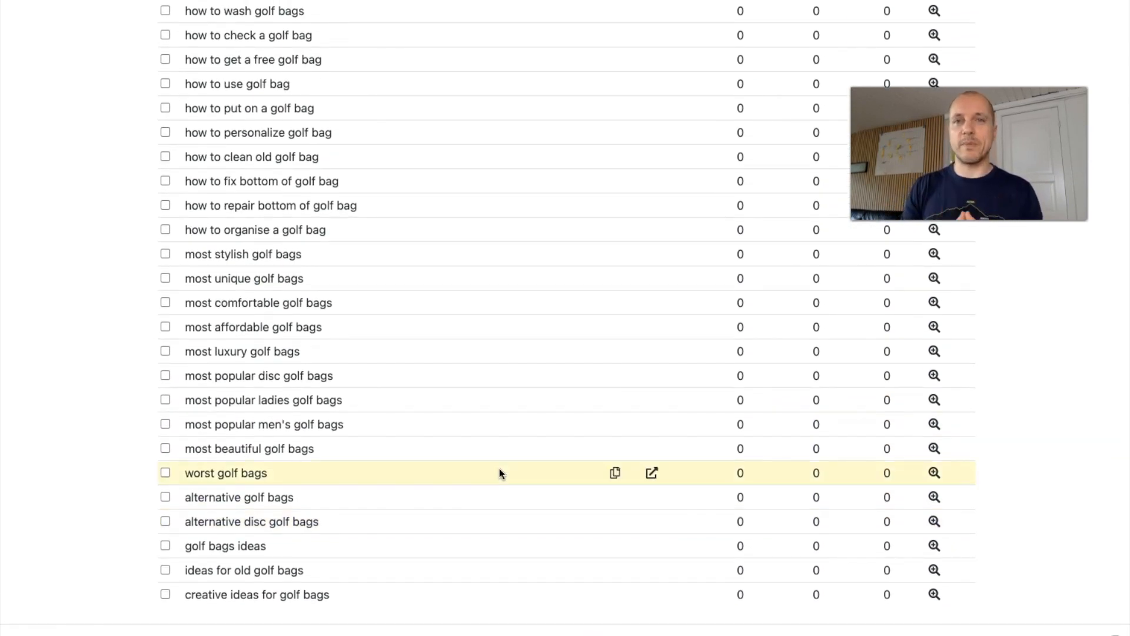
mouse_move(570, 611)
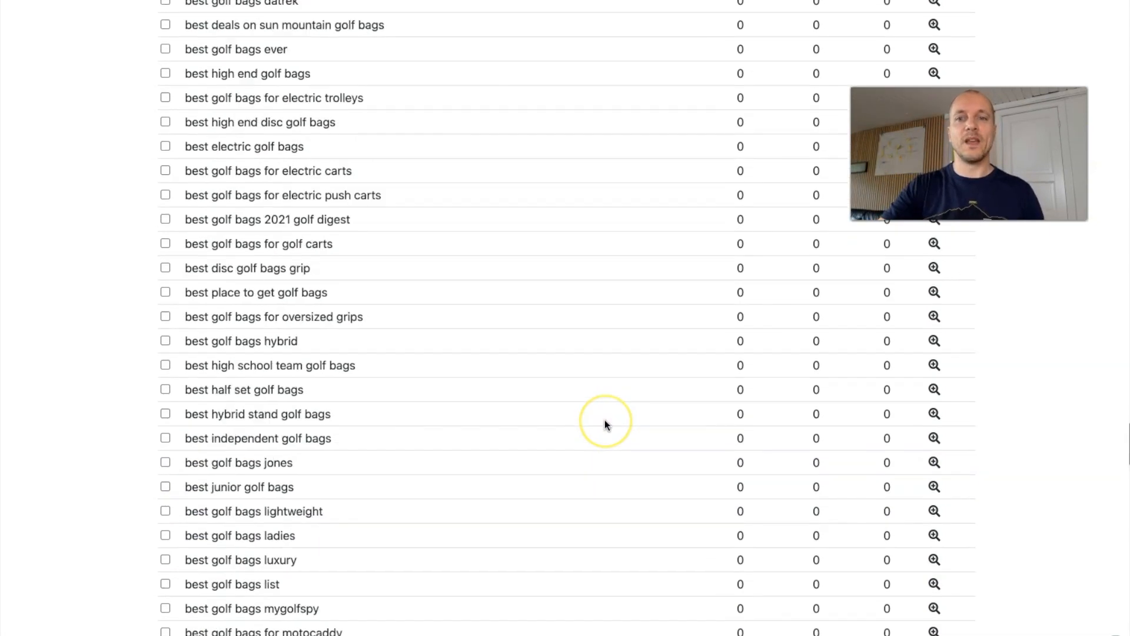
scroll("up", 3)
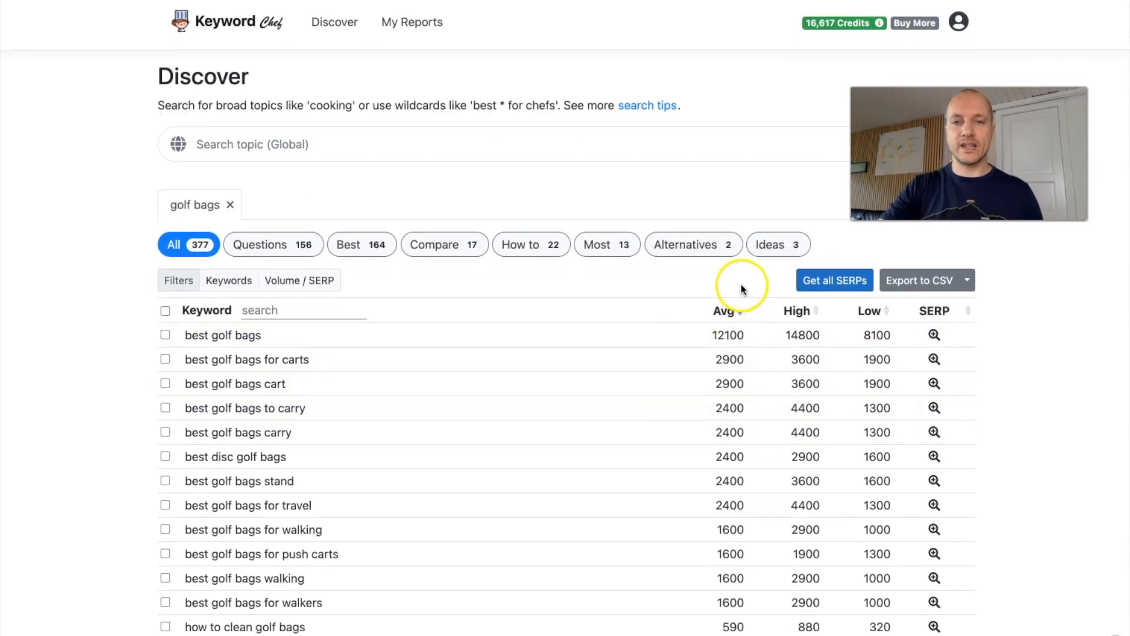
mouse_move(728, 287)
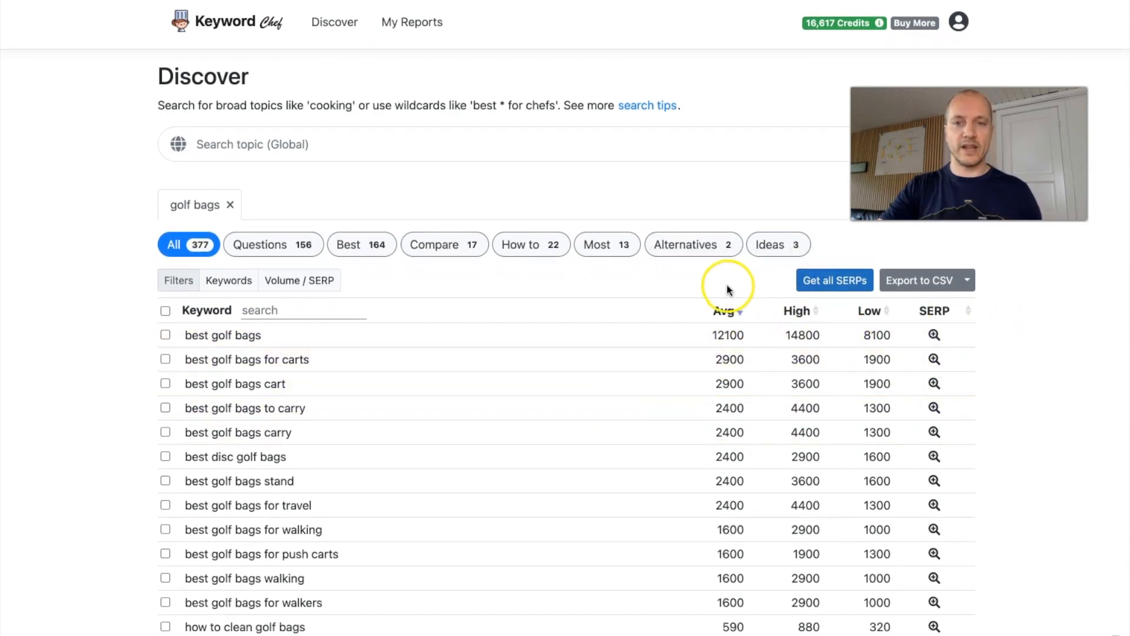
mouse_move(728, 288)
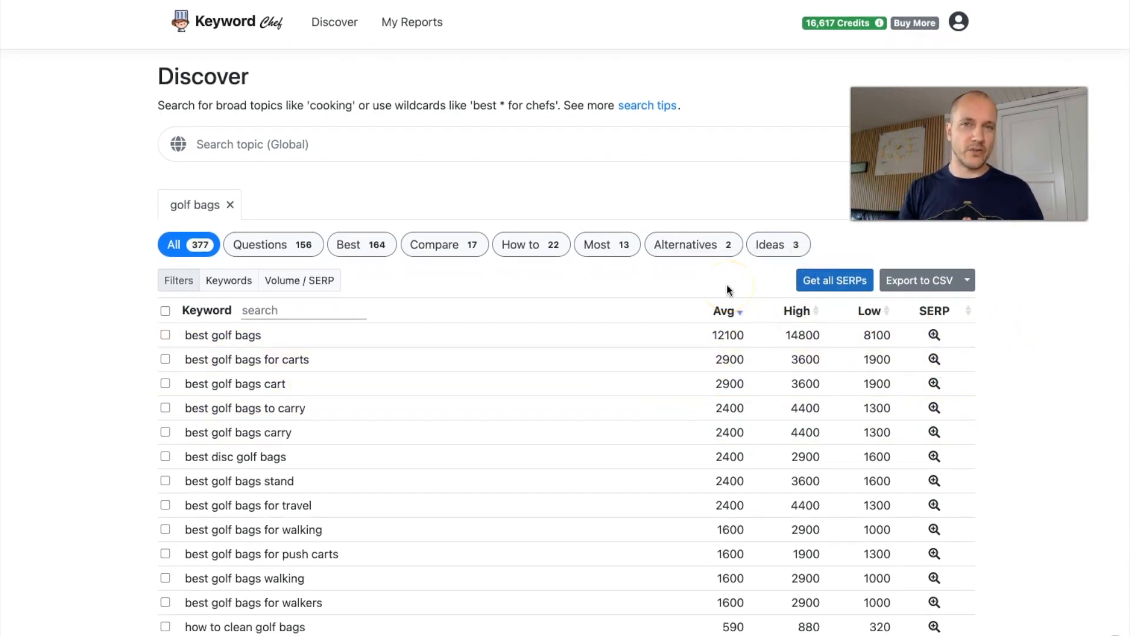
mouse_move(731, 288)
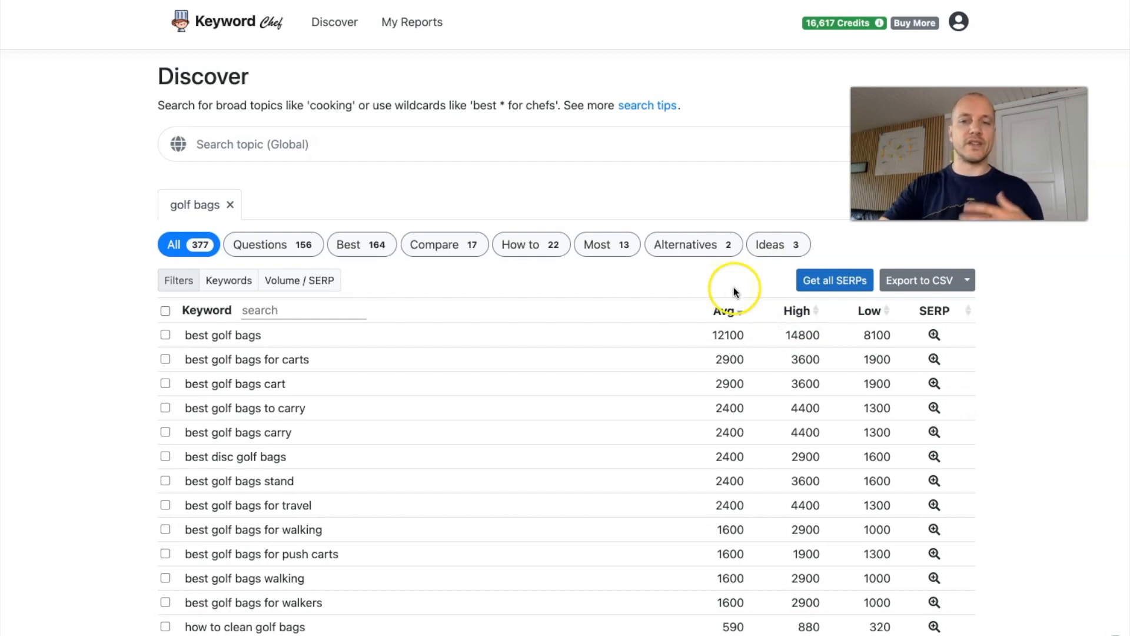
mouse_move(829, 339)
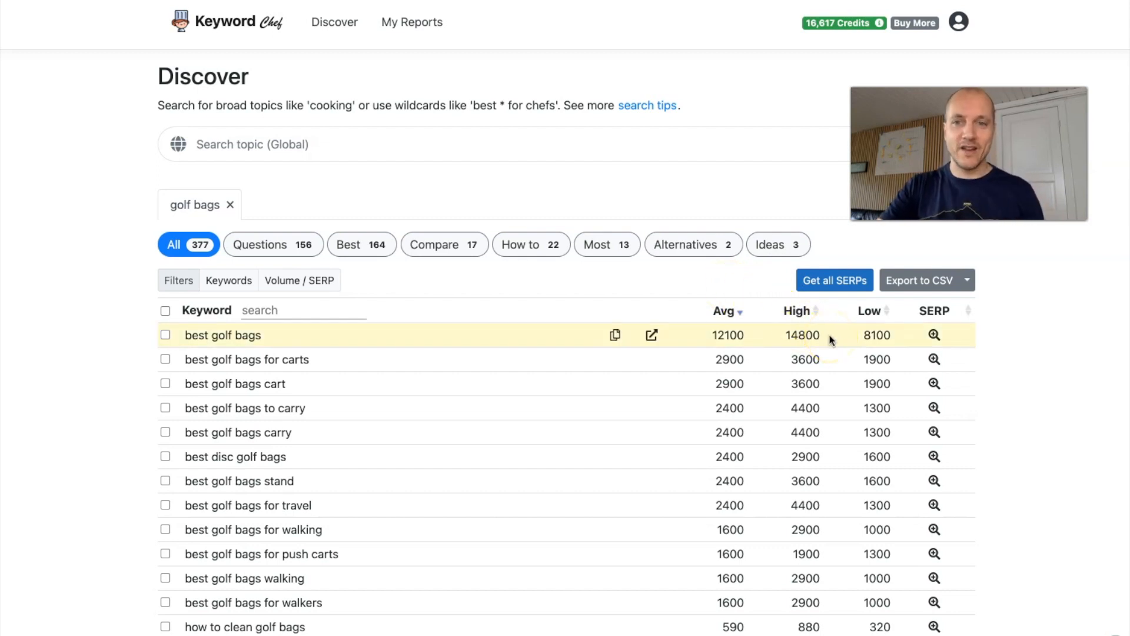
scroll("down", 3)
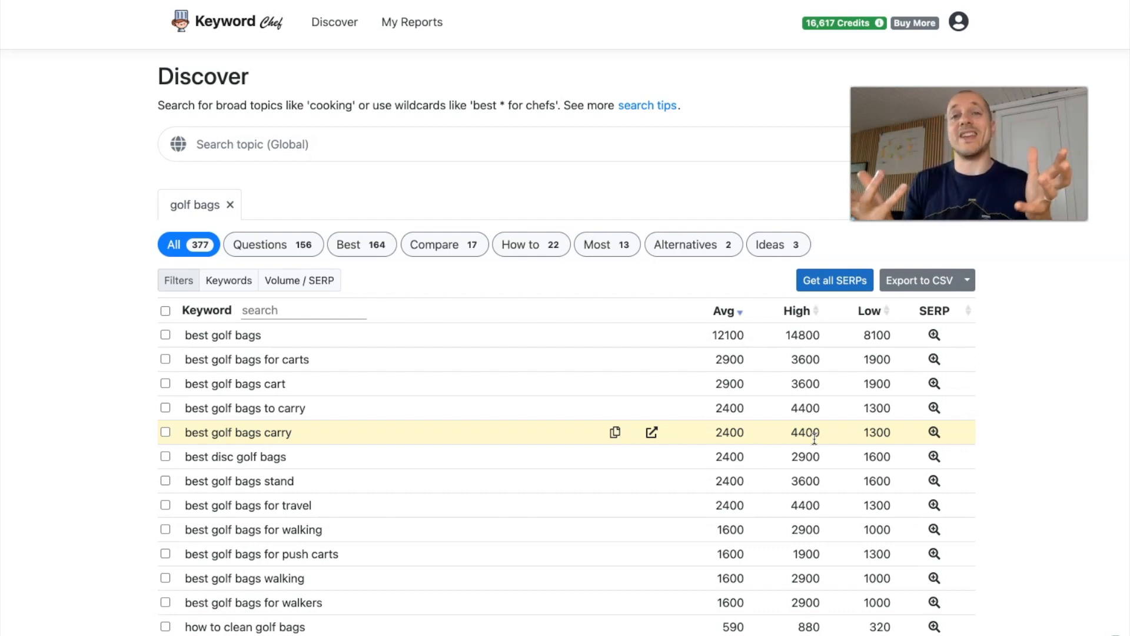
mouse_move(583, 359)
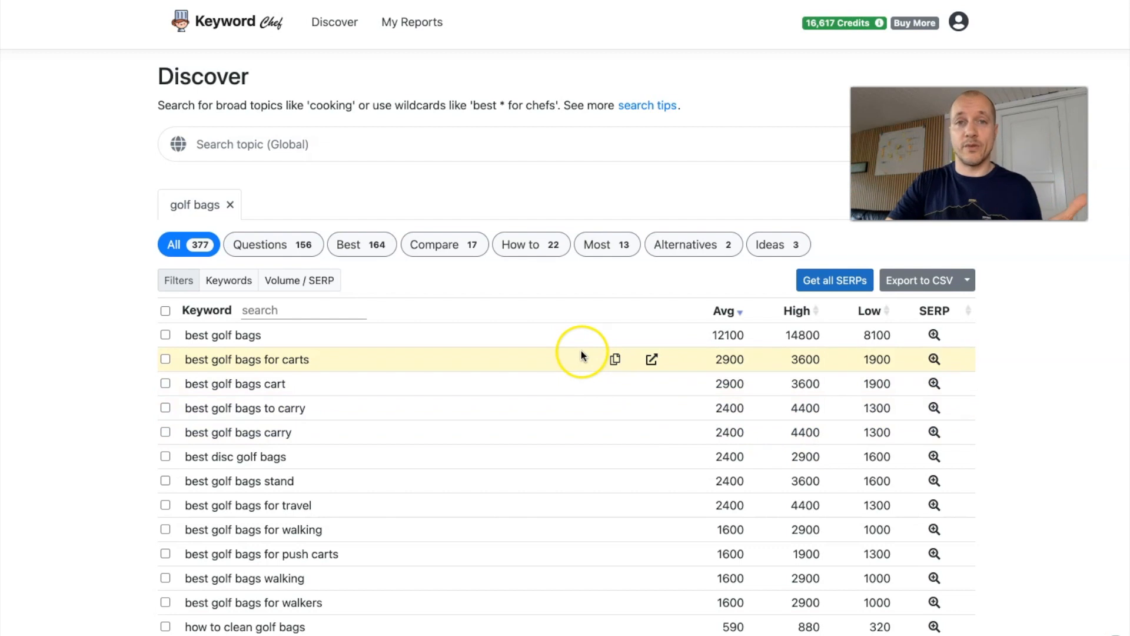
mouse_move(644, 322)
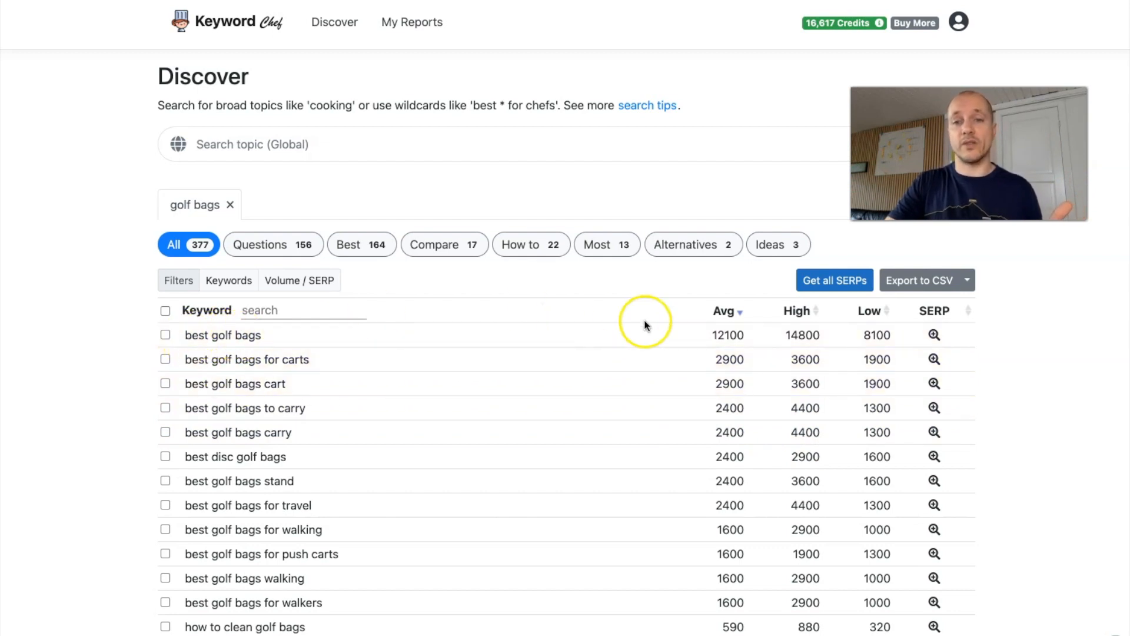
mouse_move(757, 334)
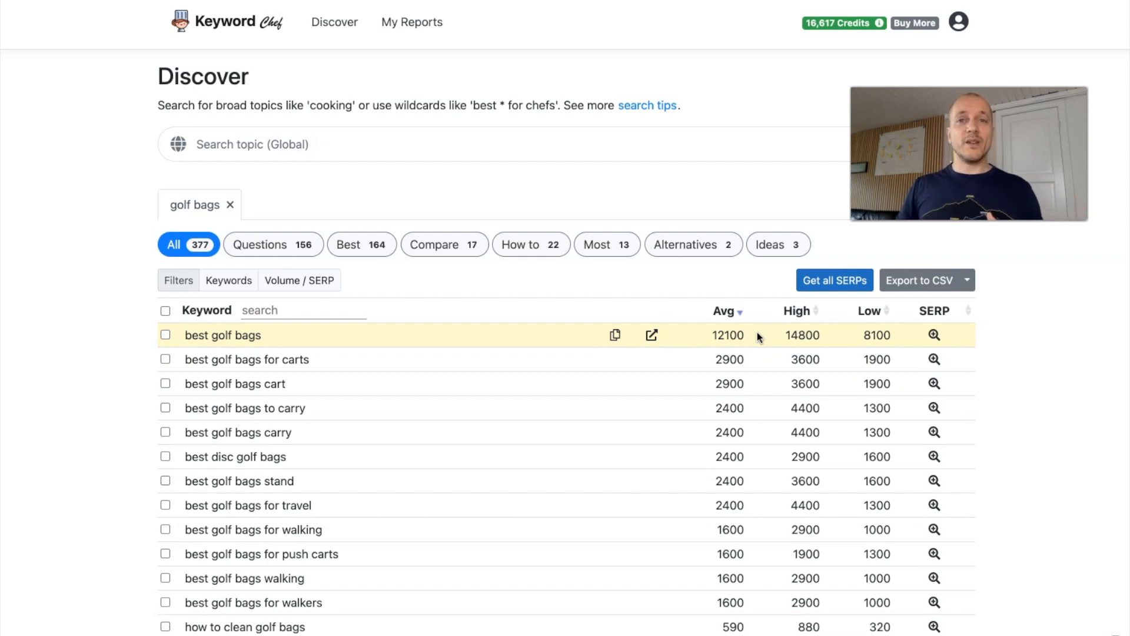
mouse_move(935, 318)
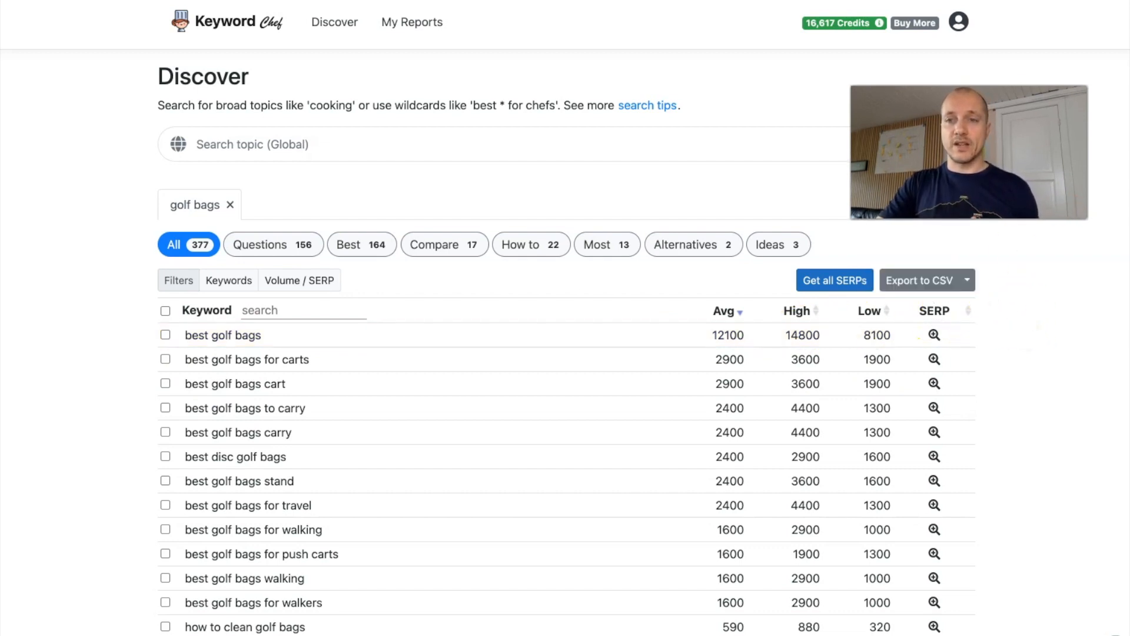
mouse_move(932, 310)
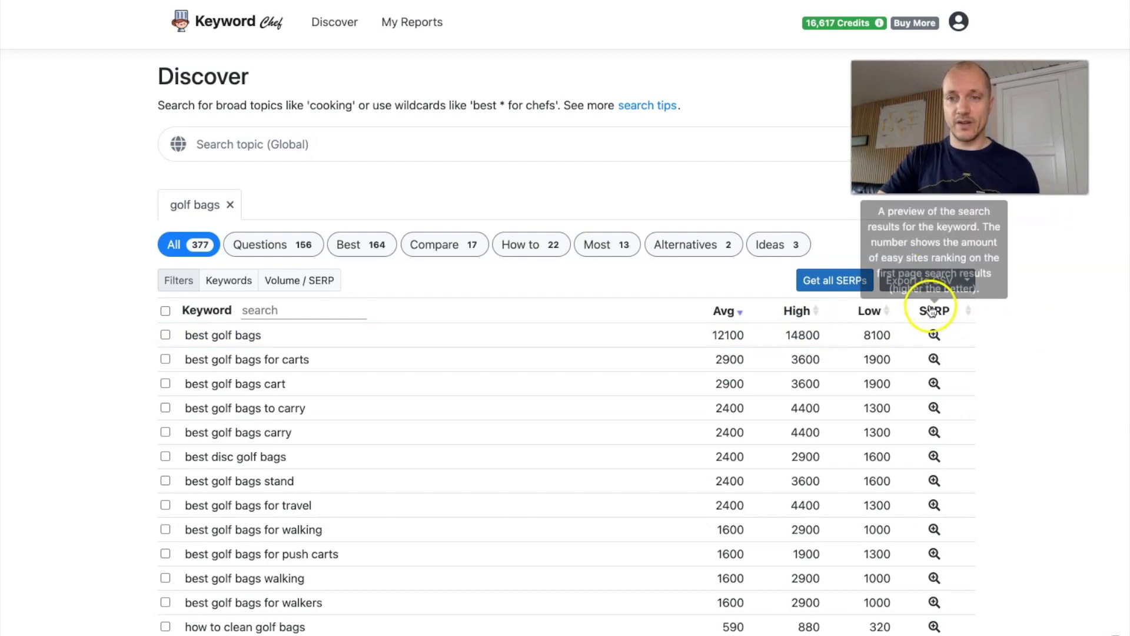
mouse_move(934, 311)
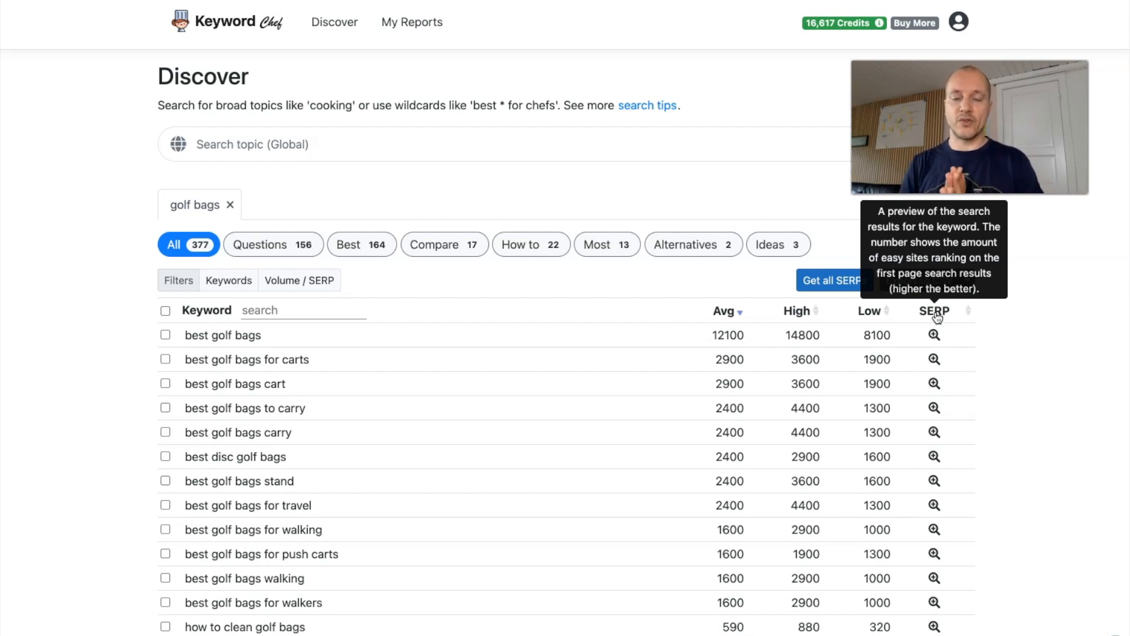
Fetch the SERP preview for 'best golf bags', listing ten ranking pages with 0 easy sites
left_click(934, 335)
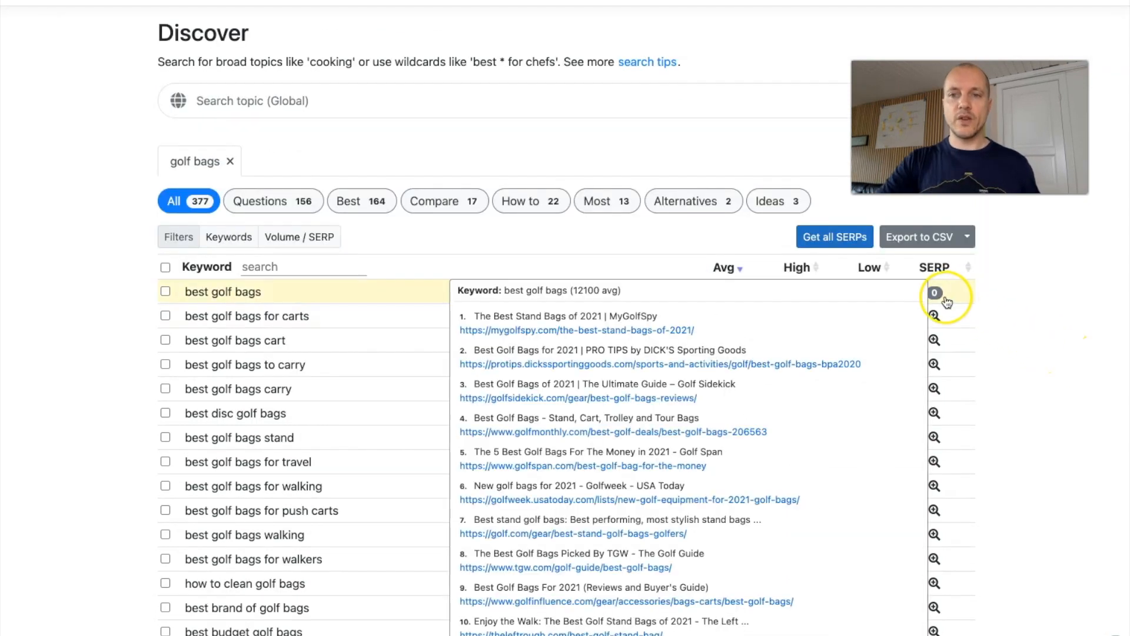
mouse_move(558, 330)
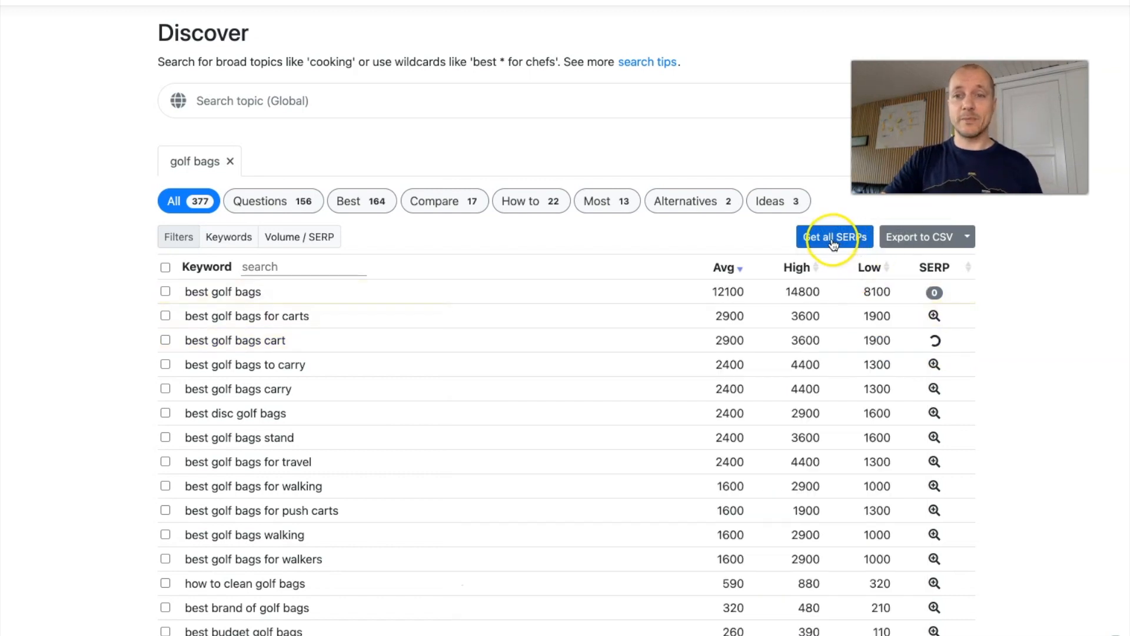
Get all SERPs for the golf bags keywords and acknowledge the processing notice
left_click(834, 237)
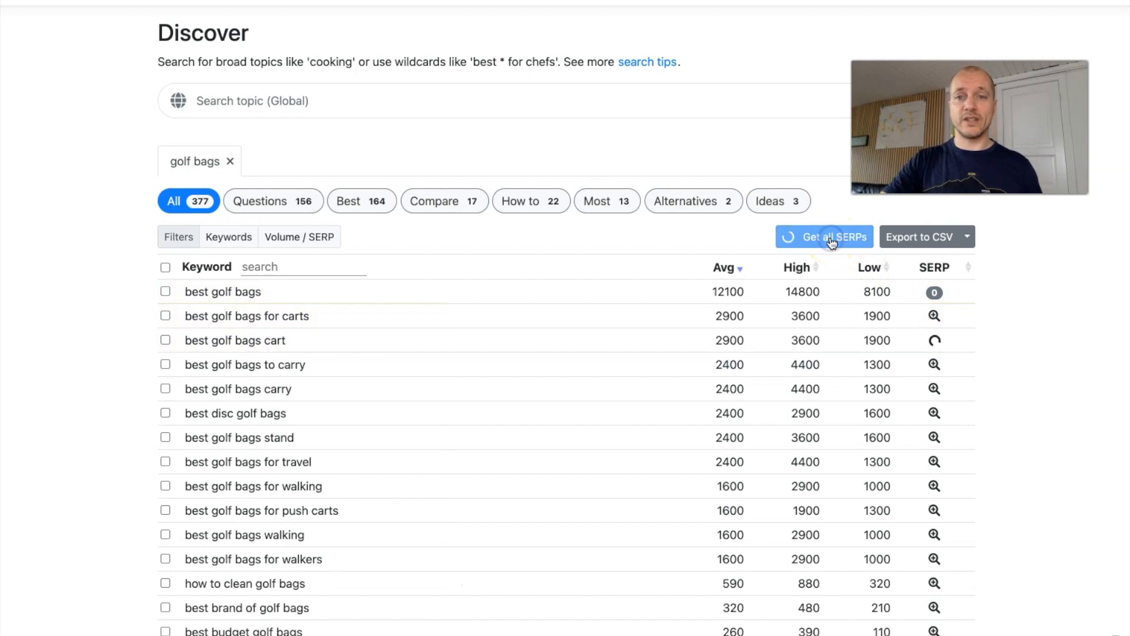
left_click(824, 237)
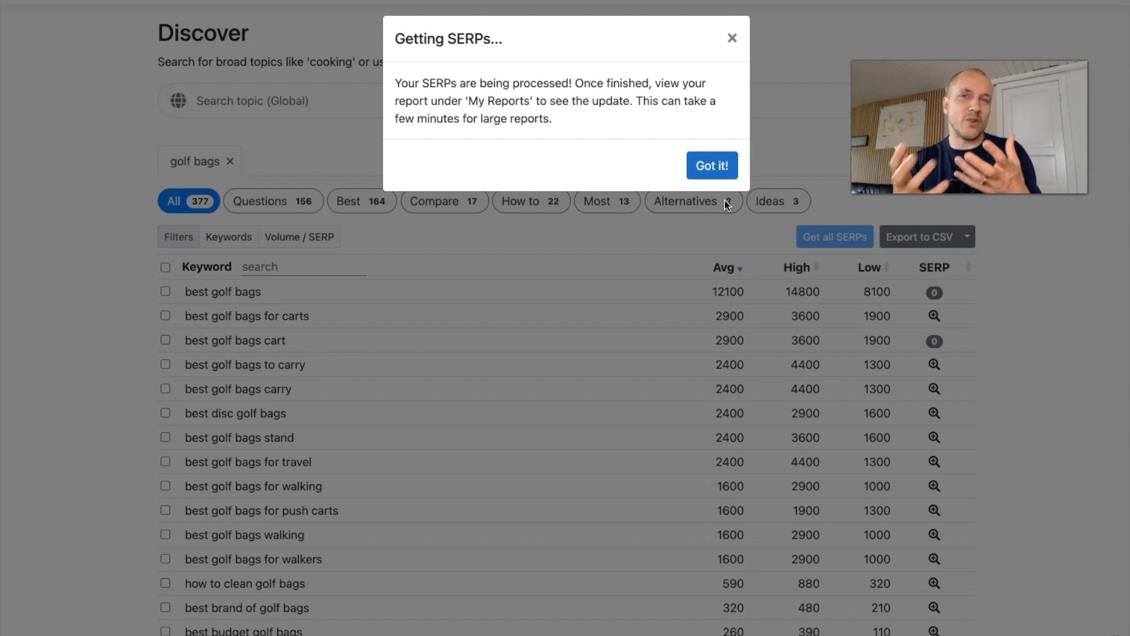
left_click(711, 165)
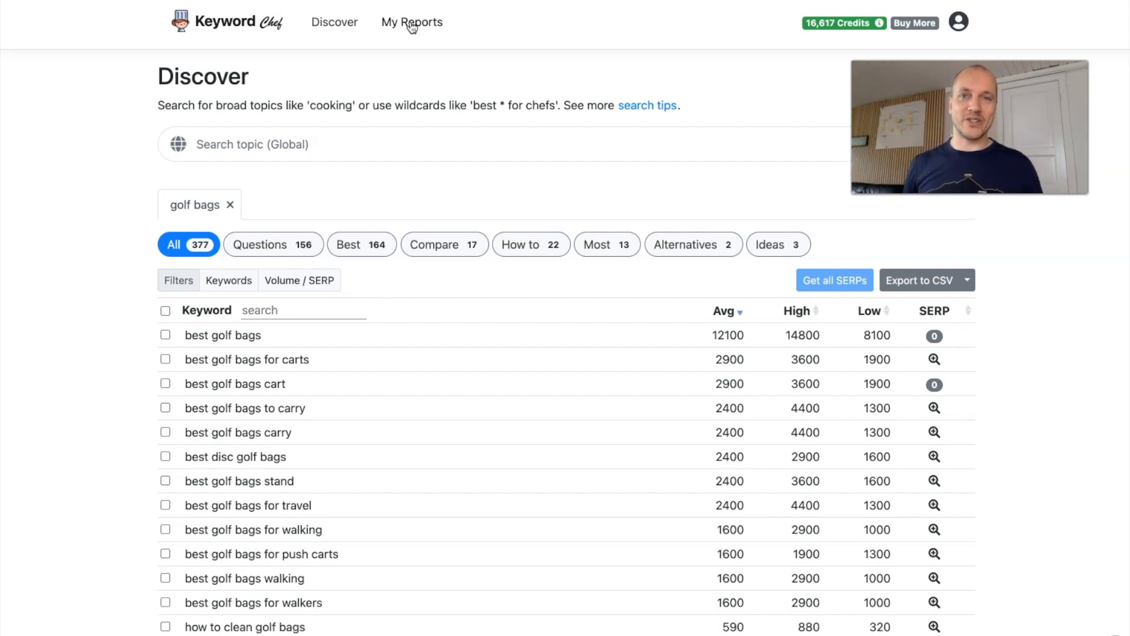
Open the saved golf bags report via My Reports, now showing easy-site counts per keyword
left_click(933, 336)
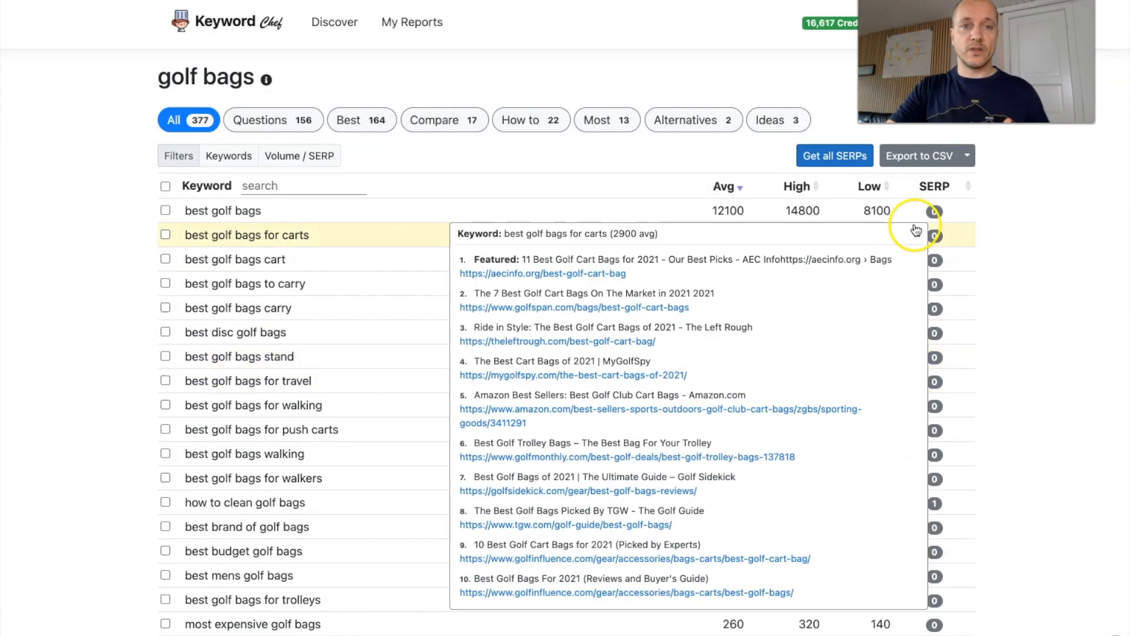
Filter the report to its 156 question keywords and bring their easy-site counts into view
left_click(272, 121)
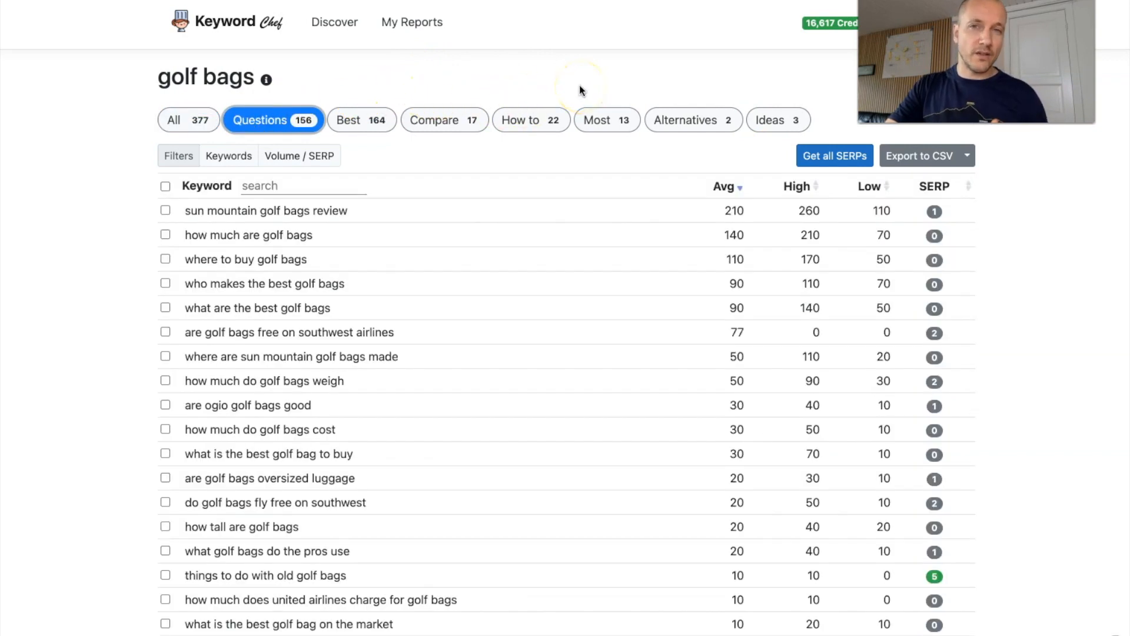
mouse_move(526, 316)
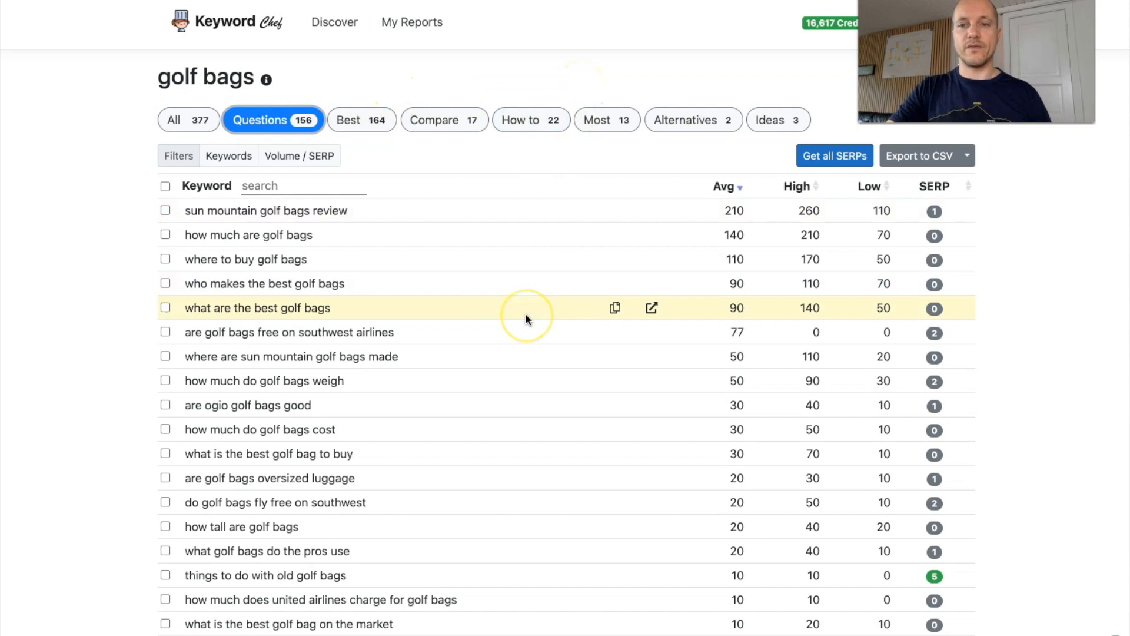
scroll("down", 3)
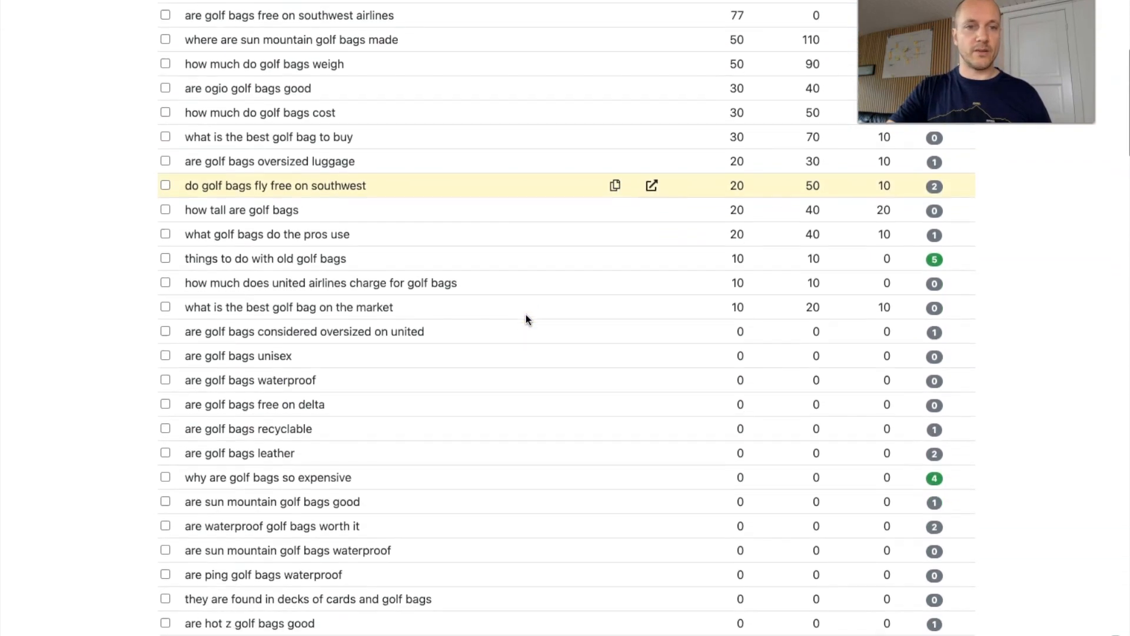
scroll("down", 3)
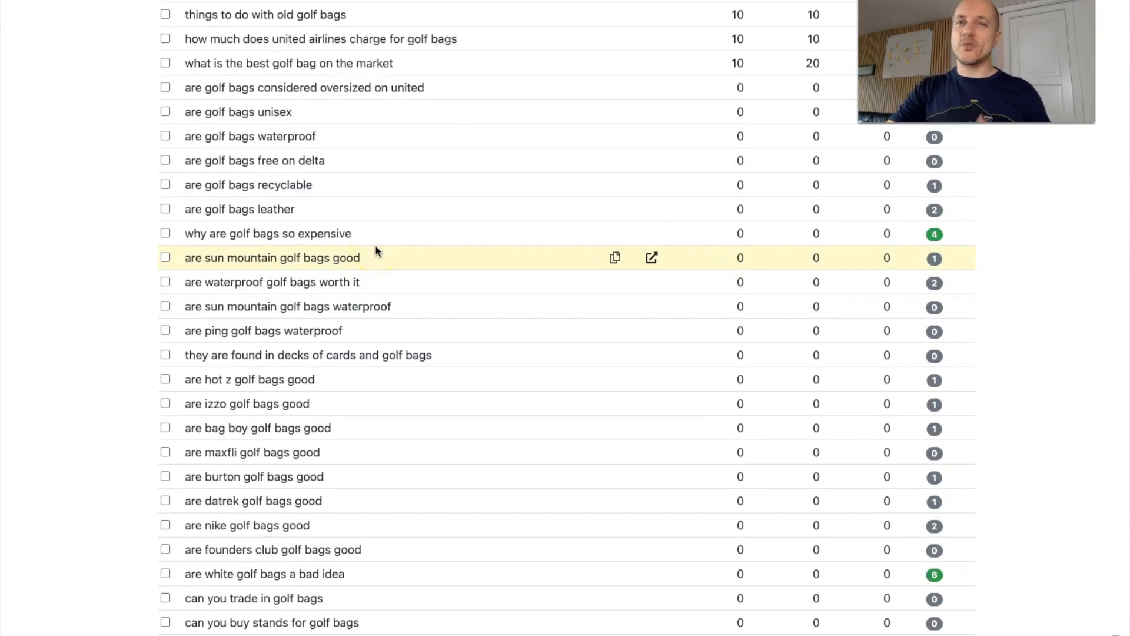
mouse_move(343, 306)
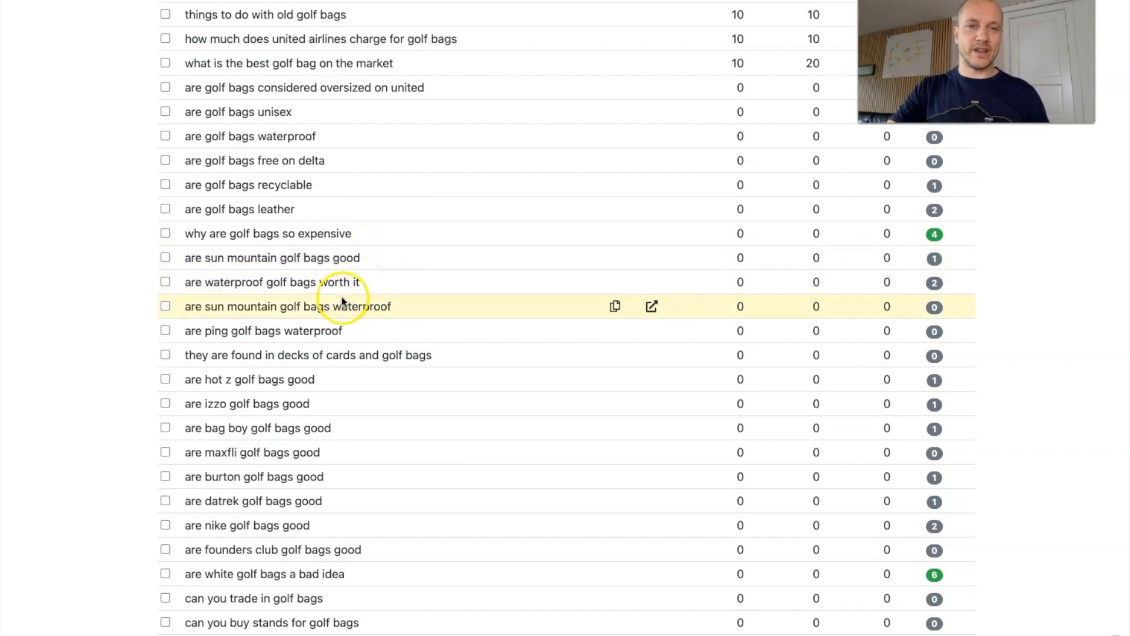
mouse_move(425, 310)
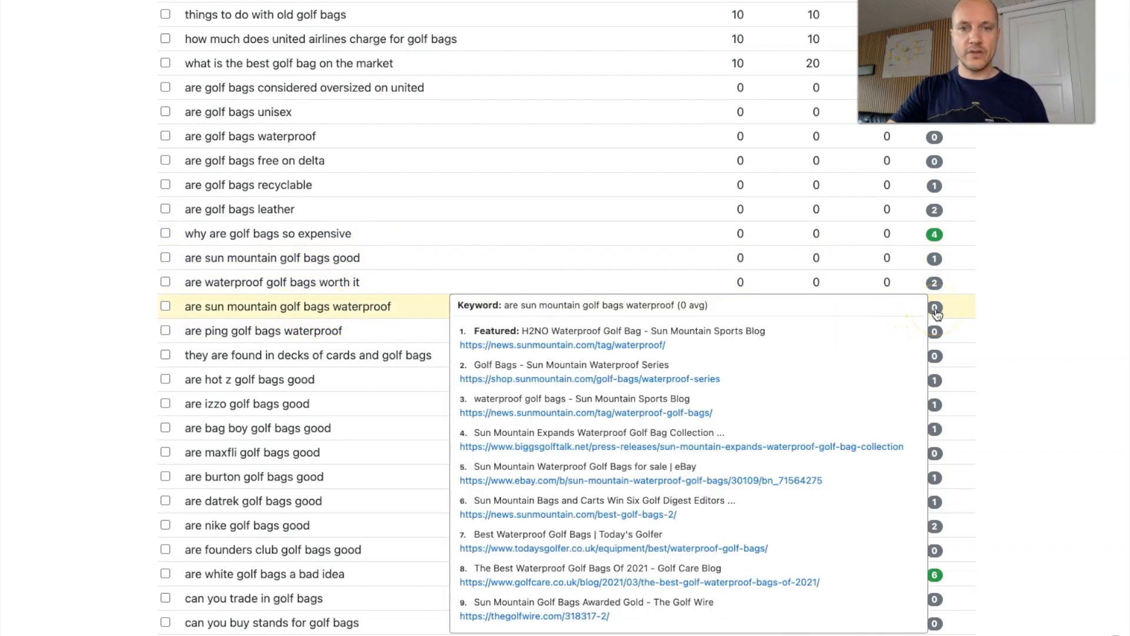
mouse_move(652, 371)
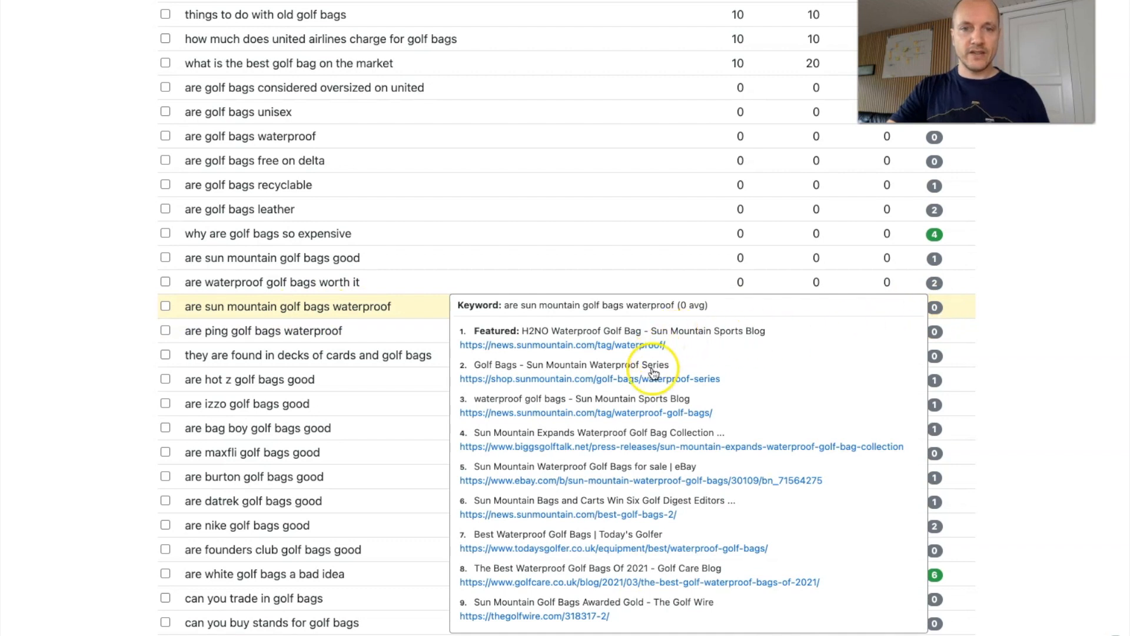
mouse_move(609, 435)
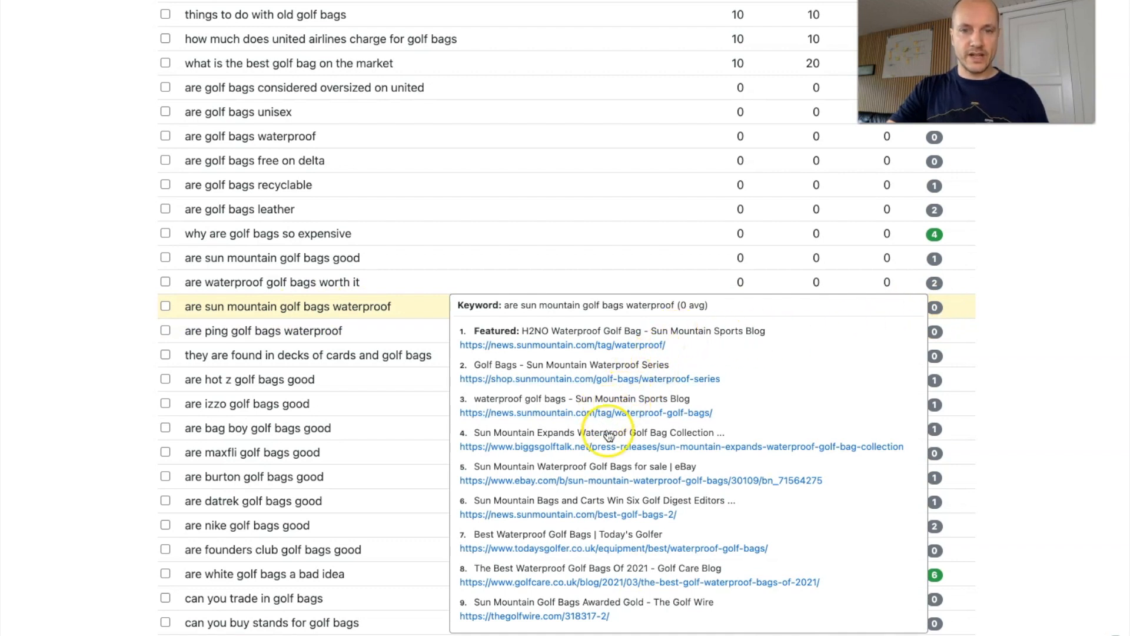
mouse_move(616, 449)
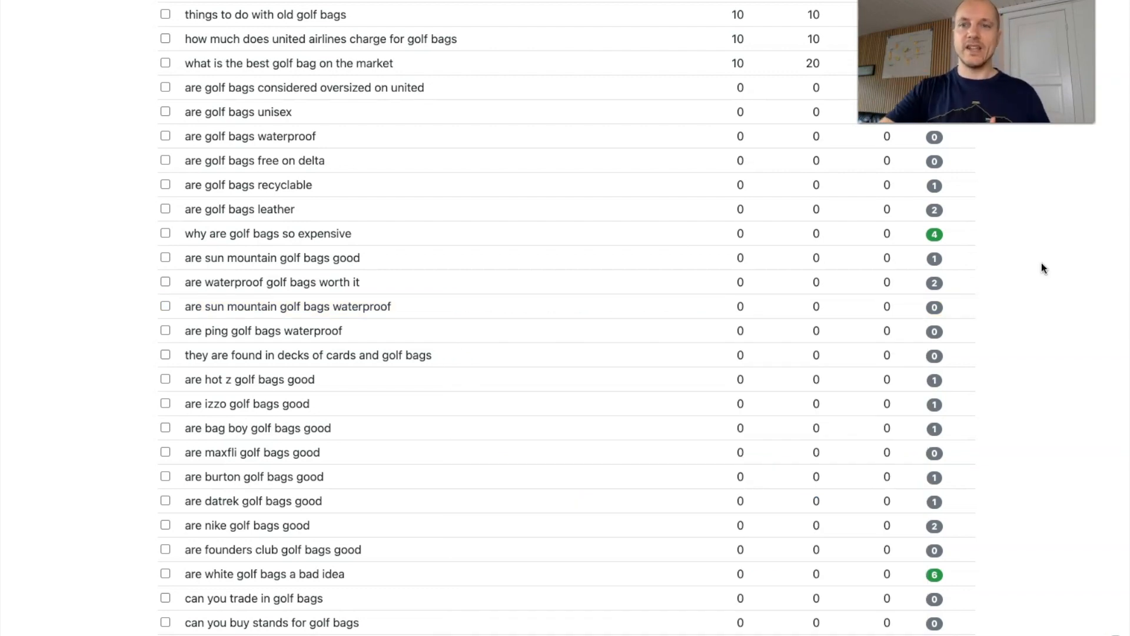
mouse_move(1001, 248)
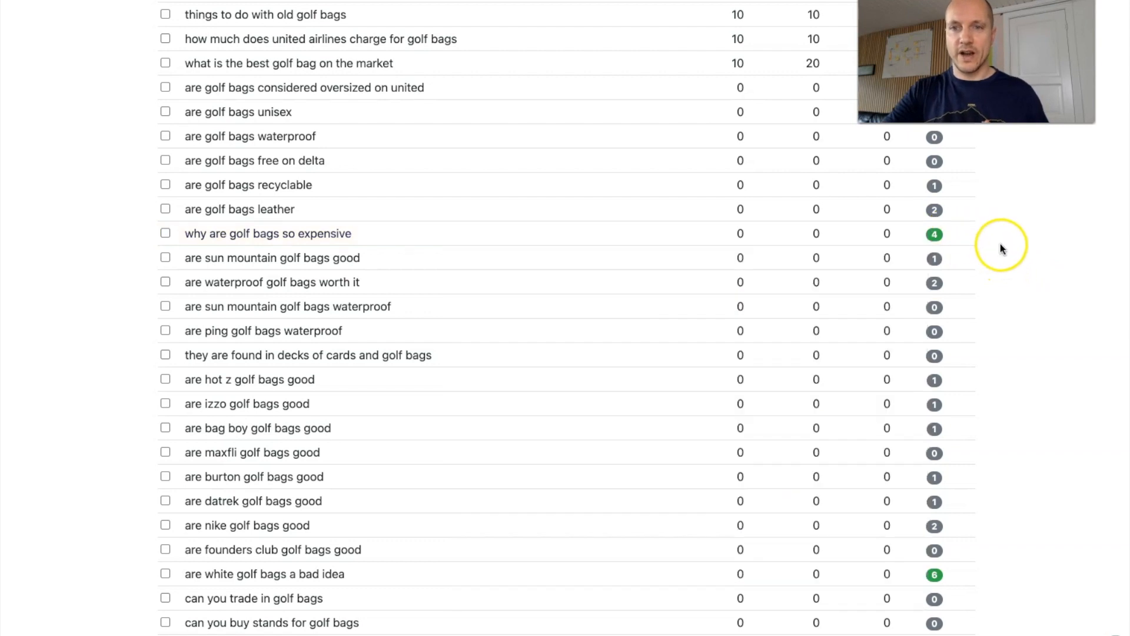
left_click(934, 234)
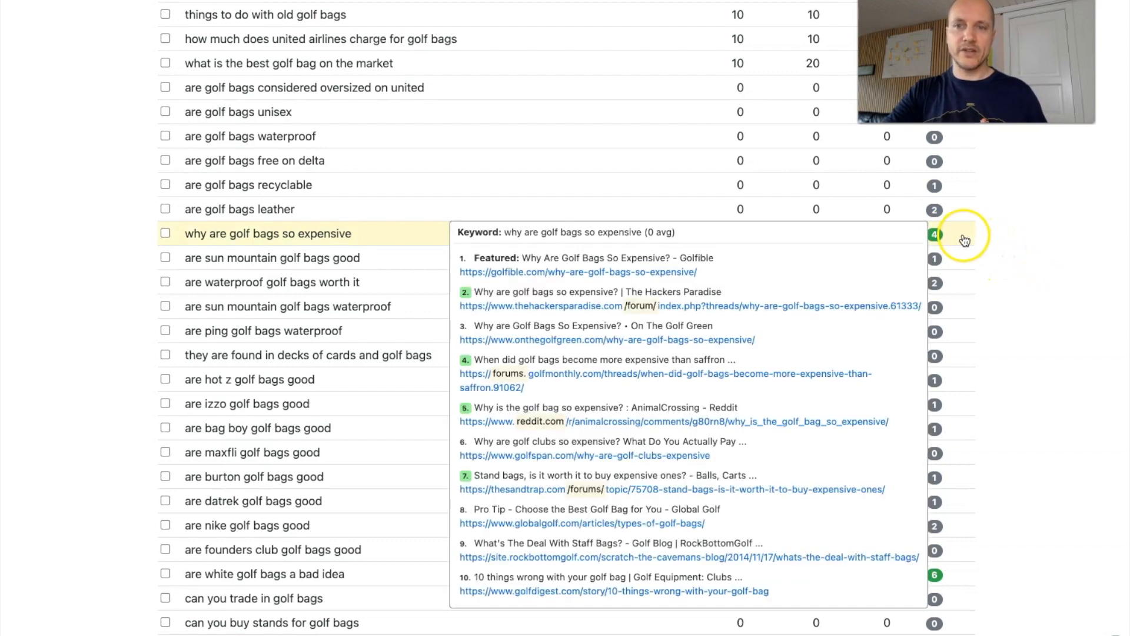
mouse_move(945, 238)
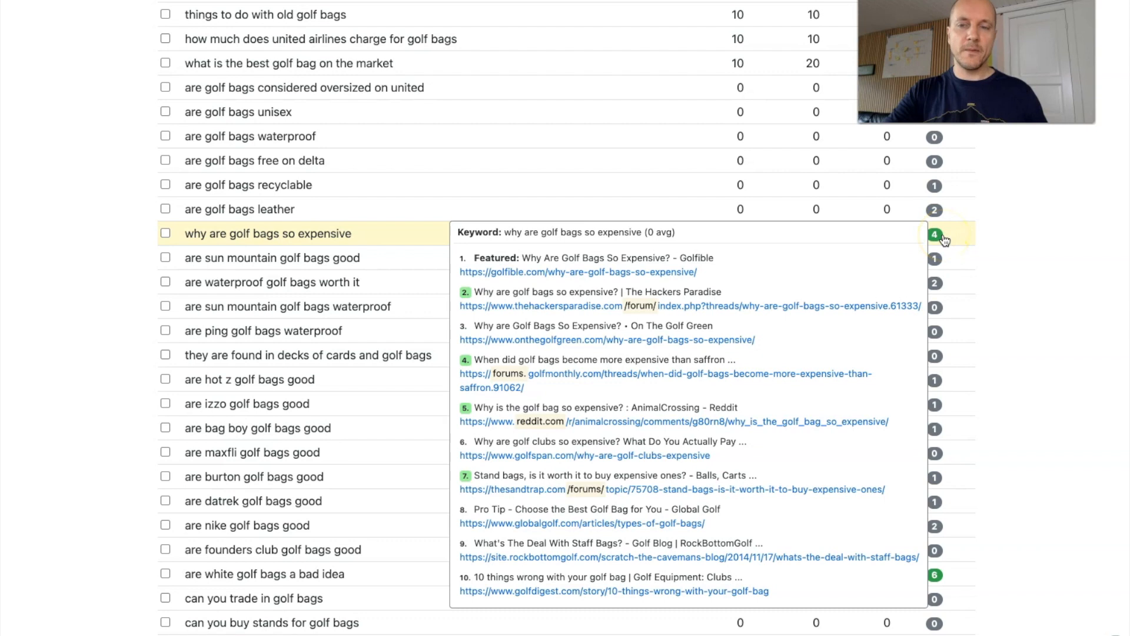
left_click(1040, 243)
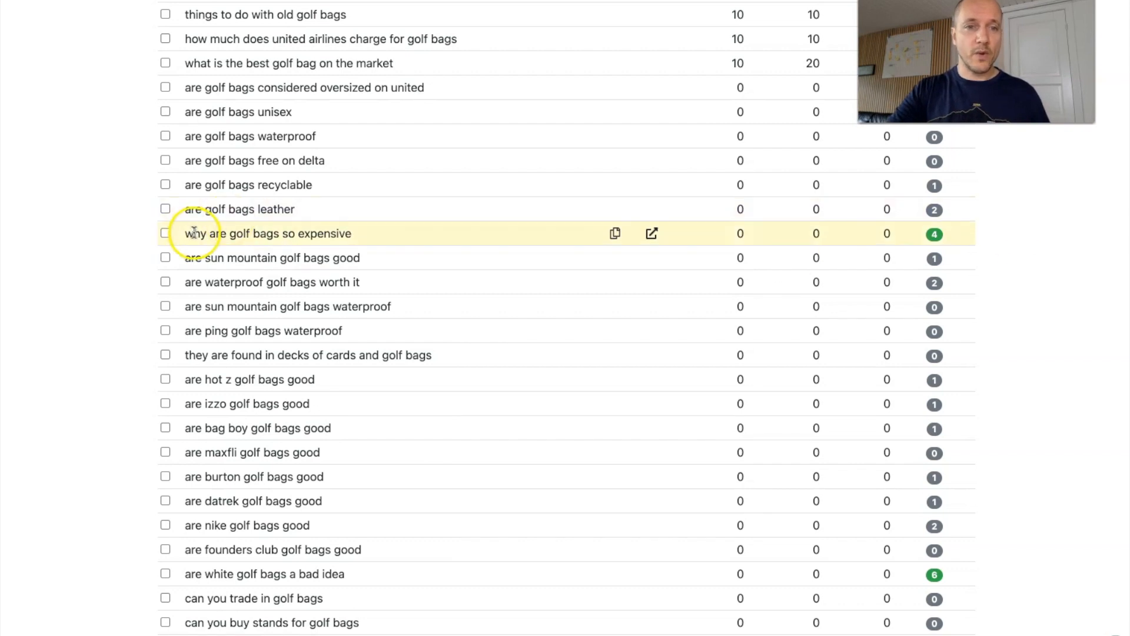
left_click(934, 233)
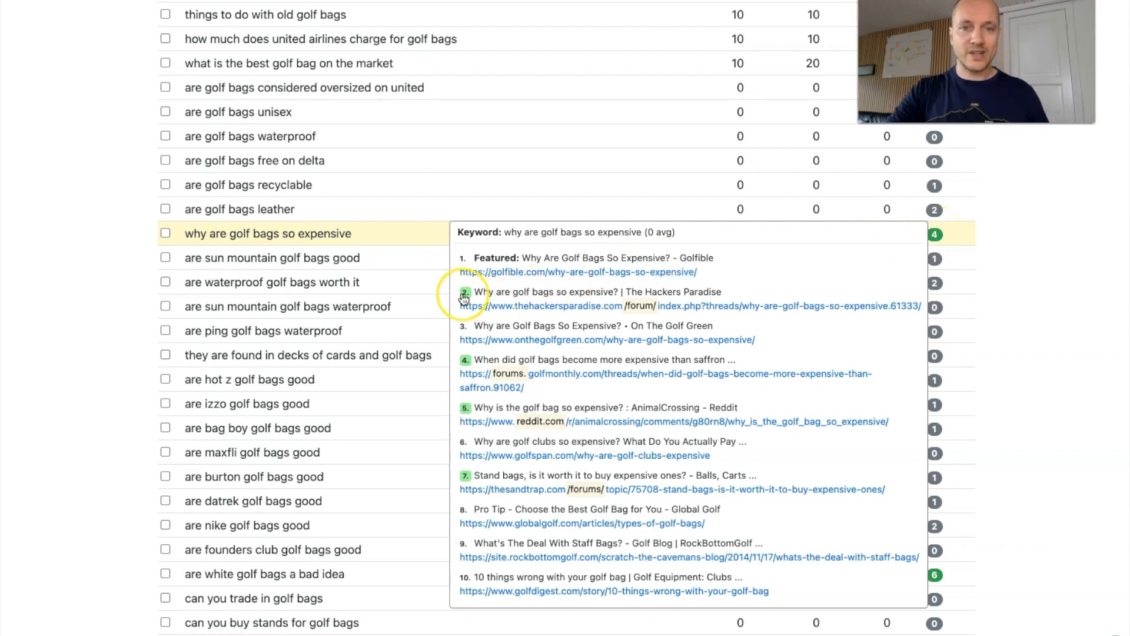
mouse_move(641, 312)
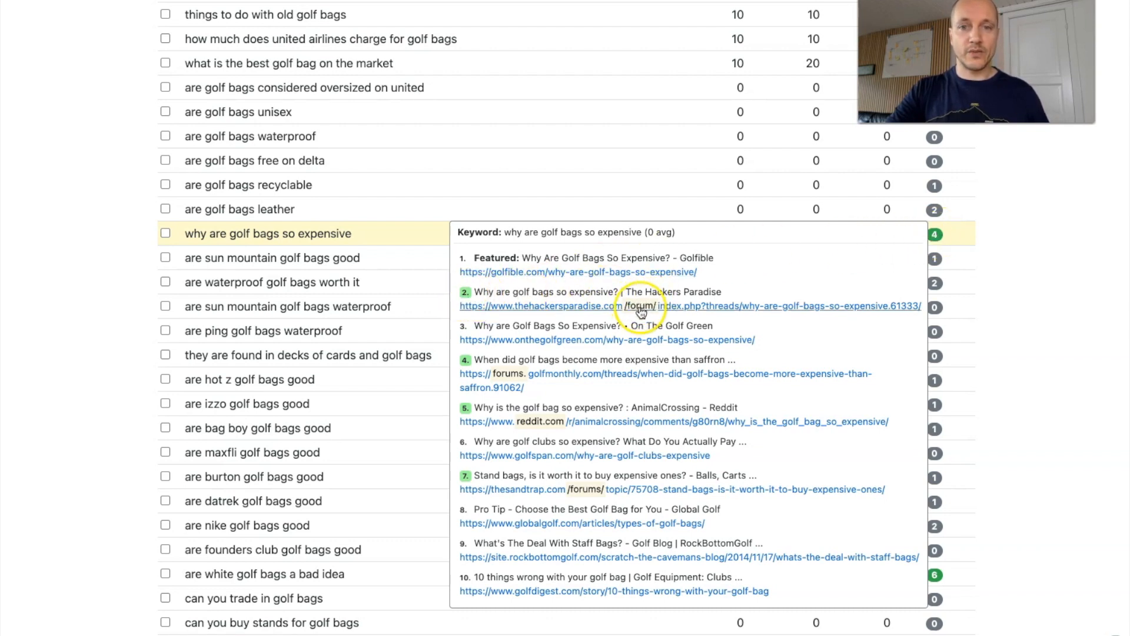
mouse_move(507, 380)
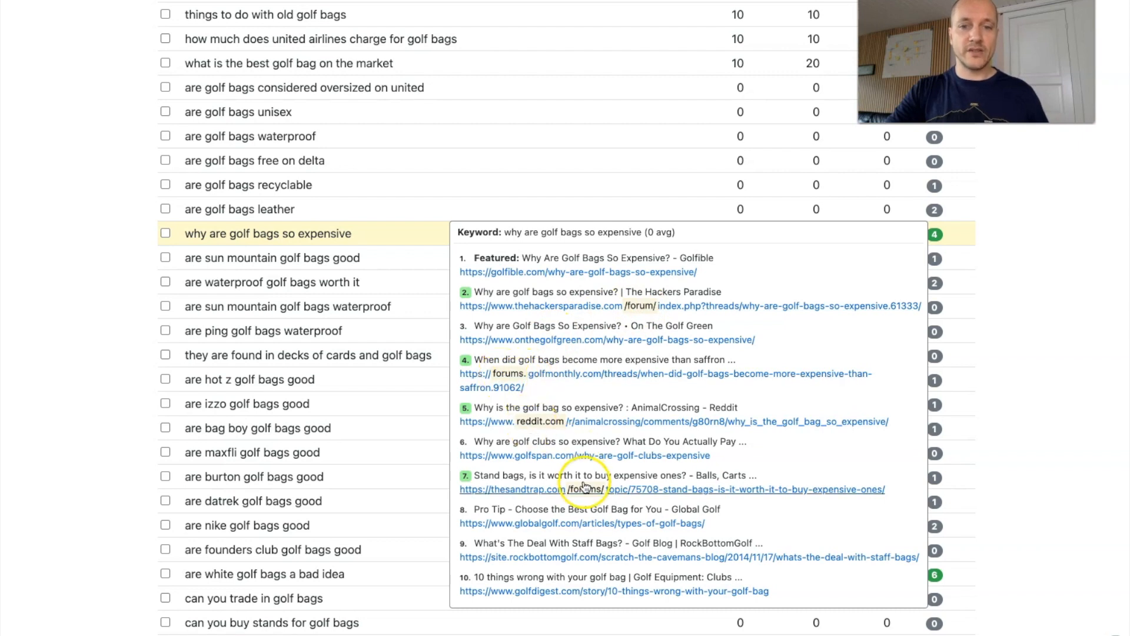
mouse_move(588, 489)
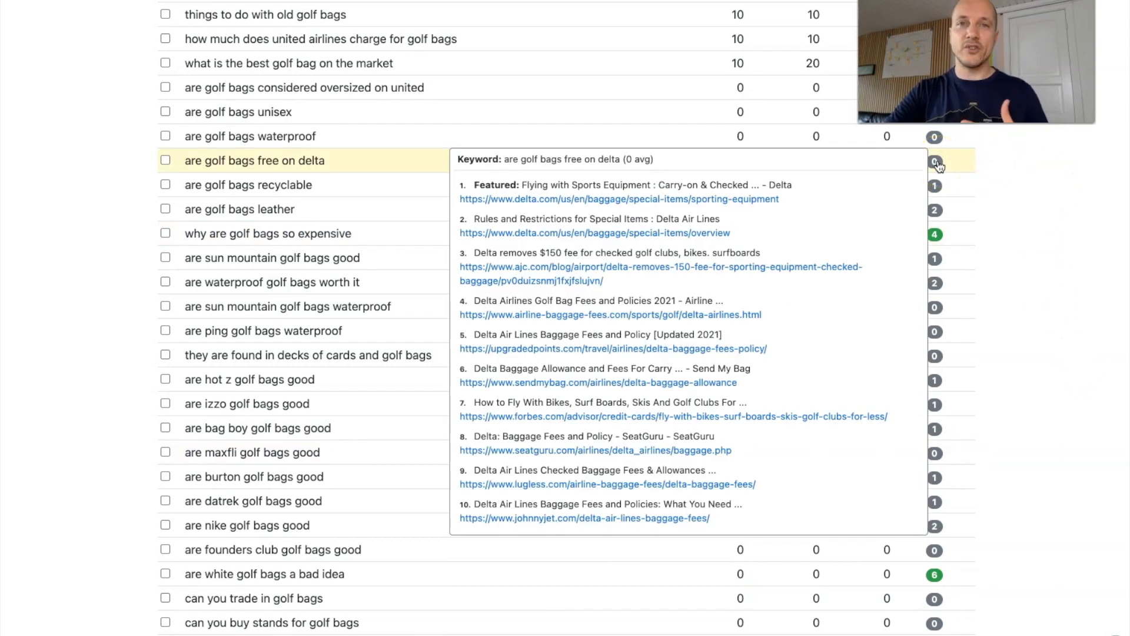
mouse_move(606, 199)
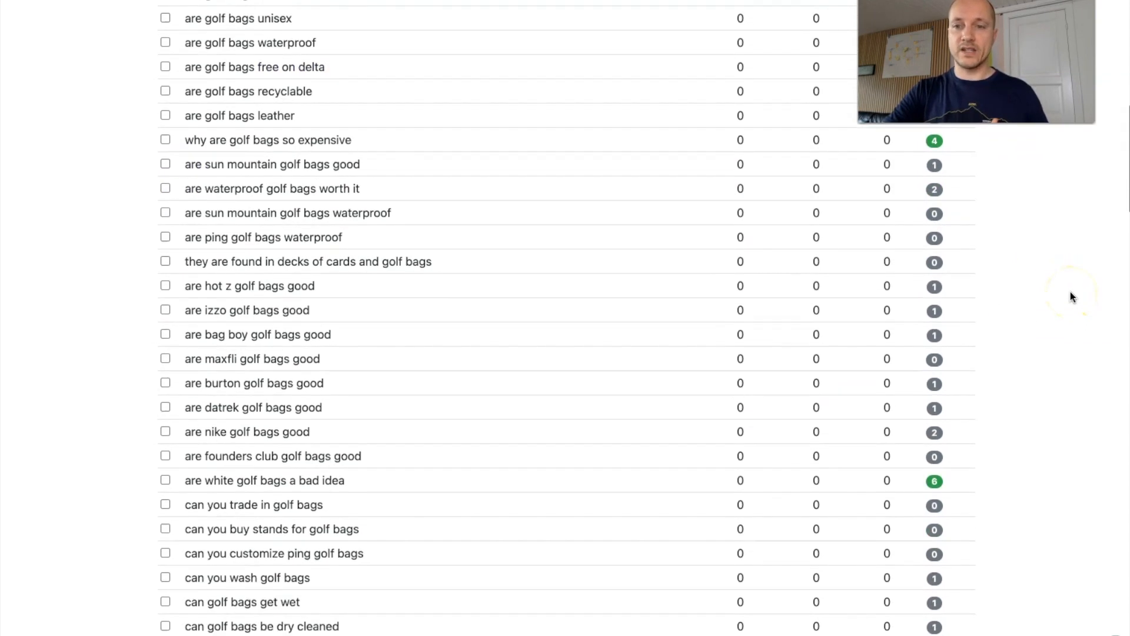
left_click(934, 481)
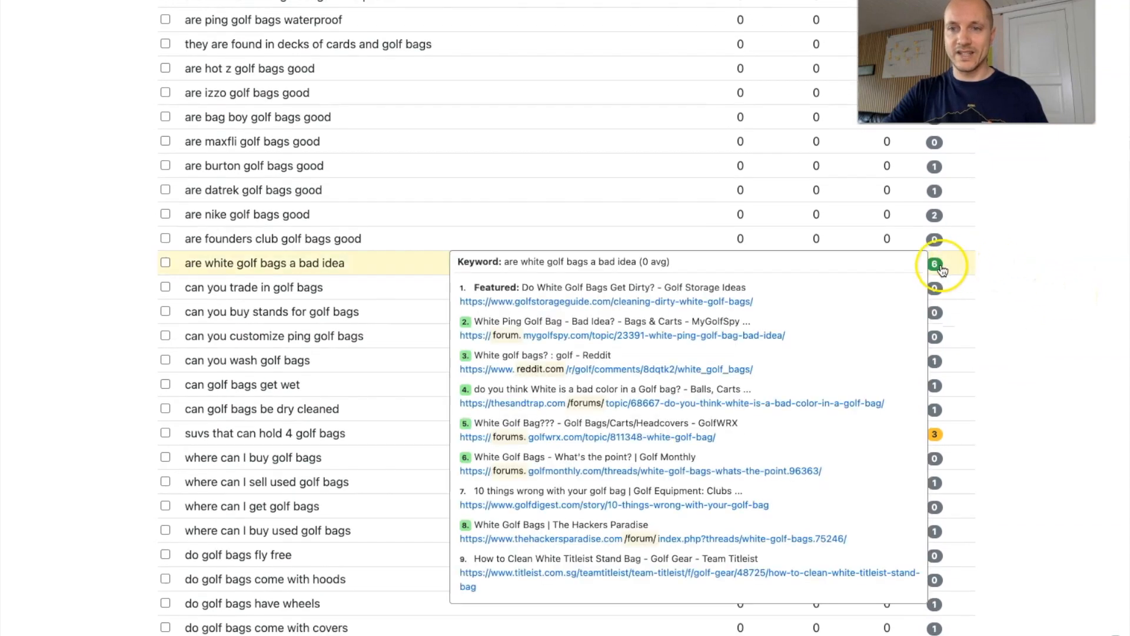
mouse_move(648, 339)
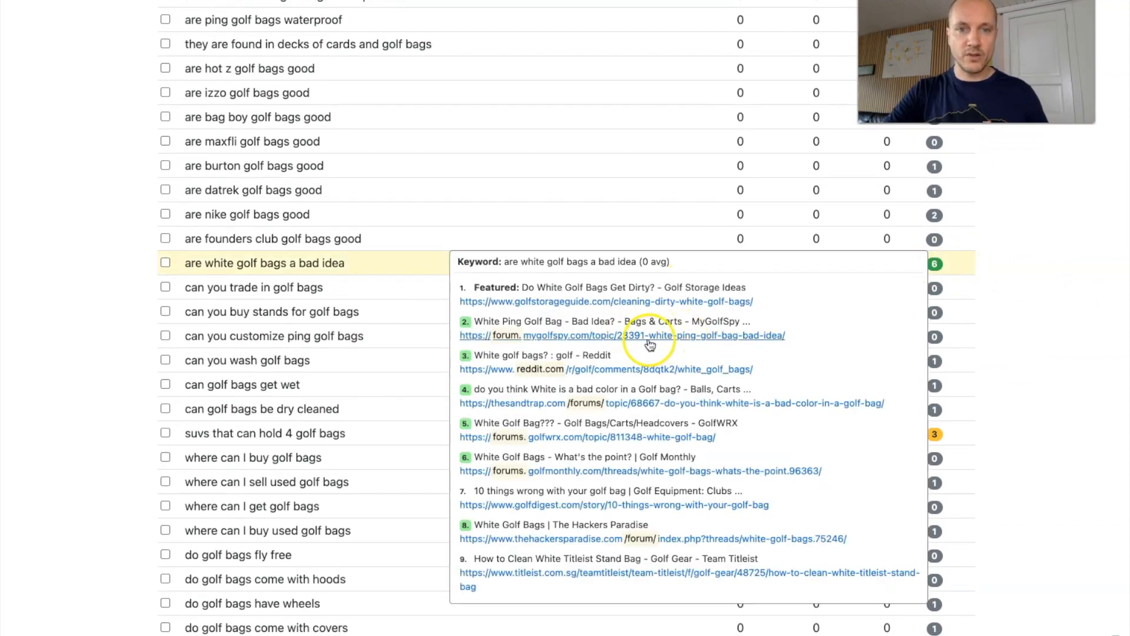
mouse_move(564, 411)
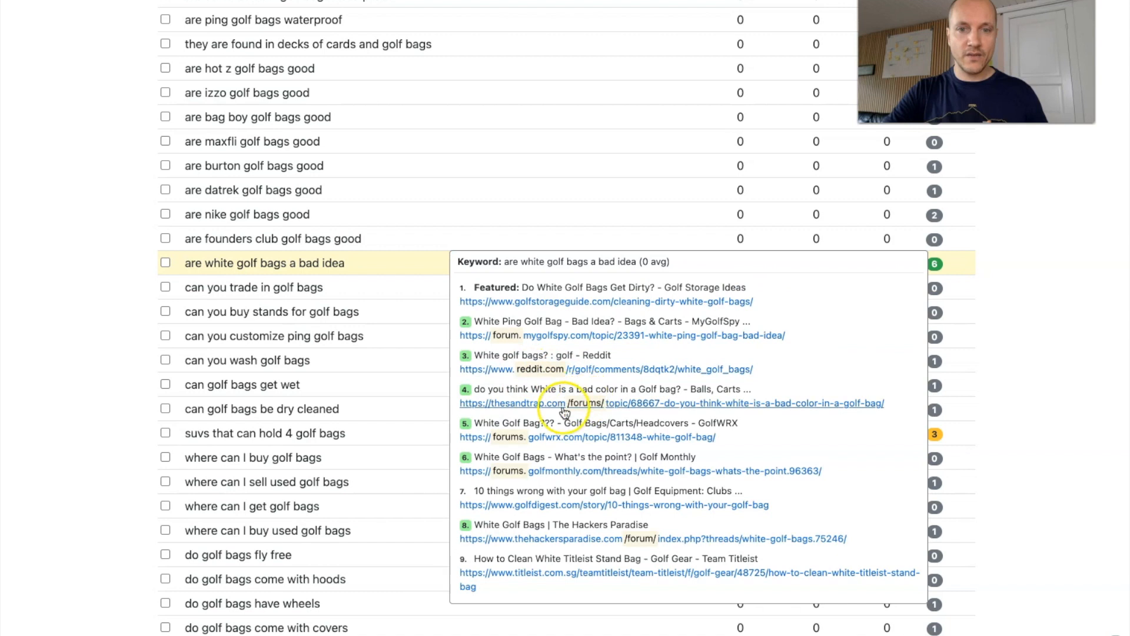
mouse_move(633, 540)
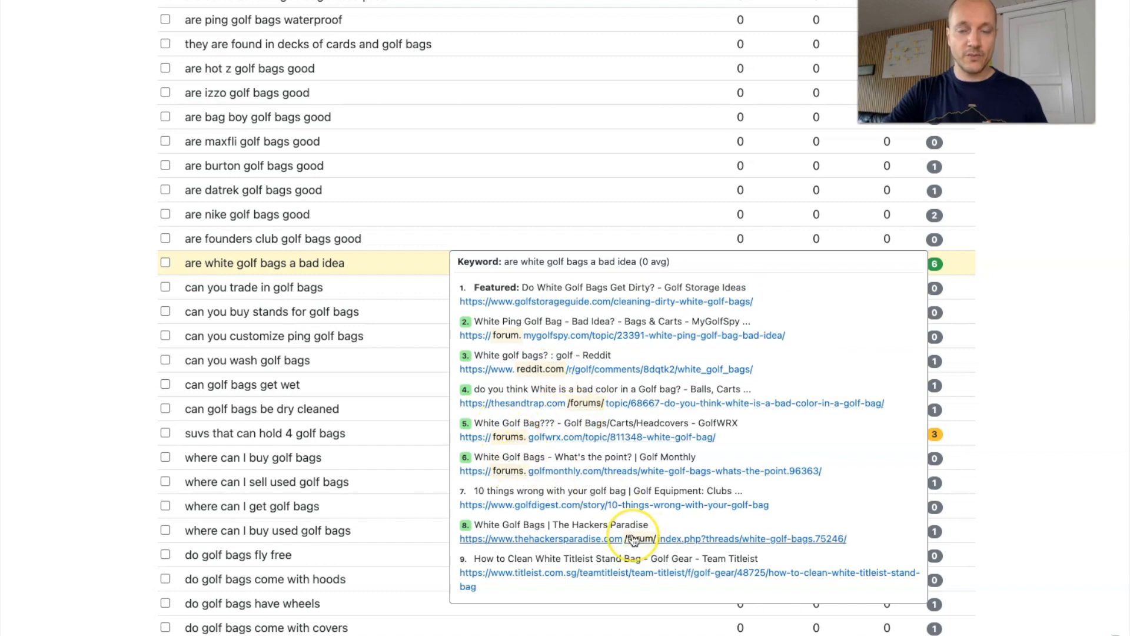
mouse_move(634, 538)
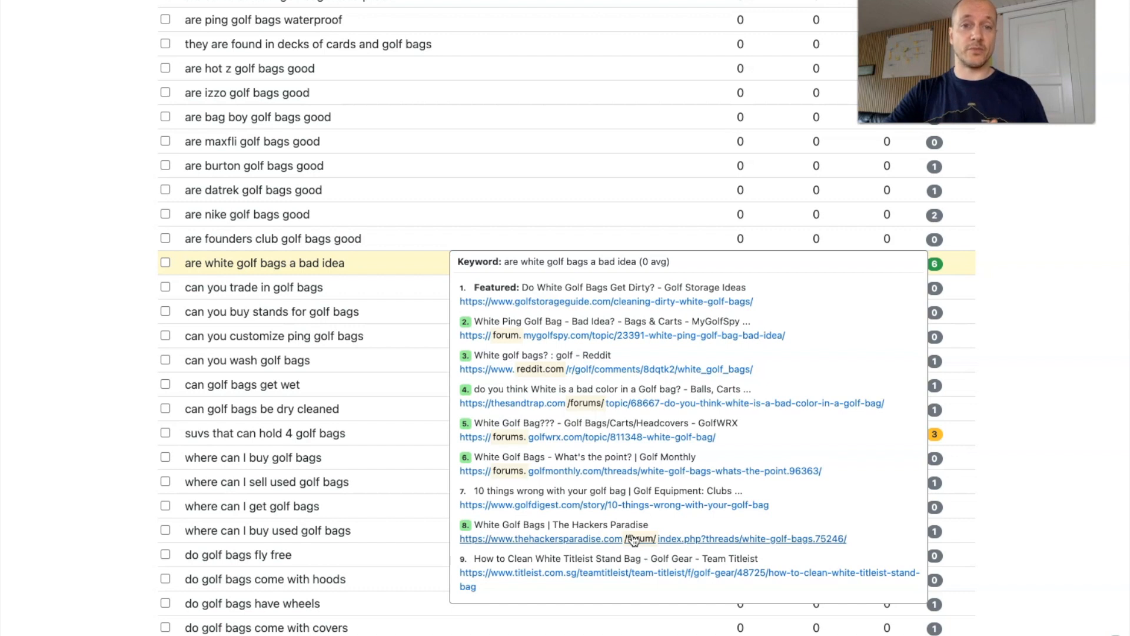
mouse_move(586, 323)
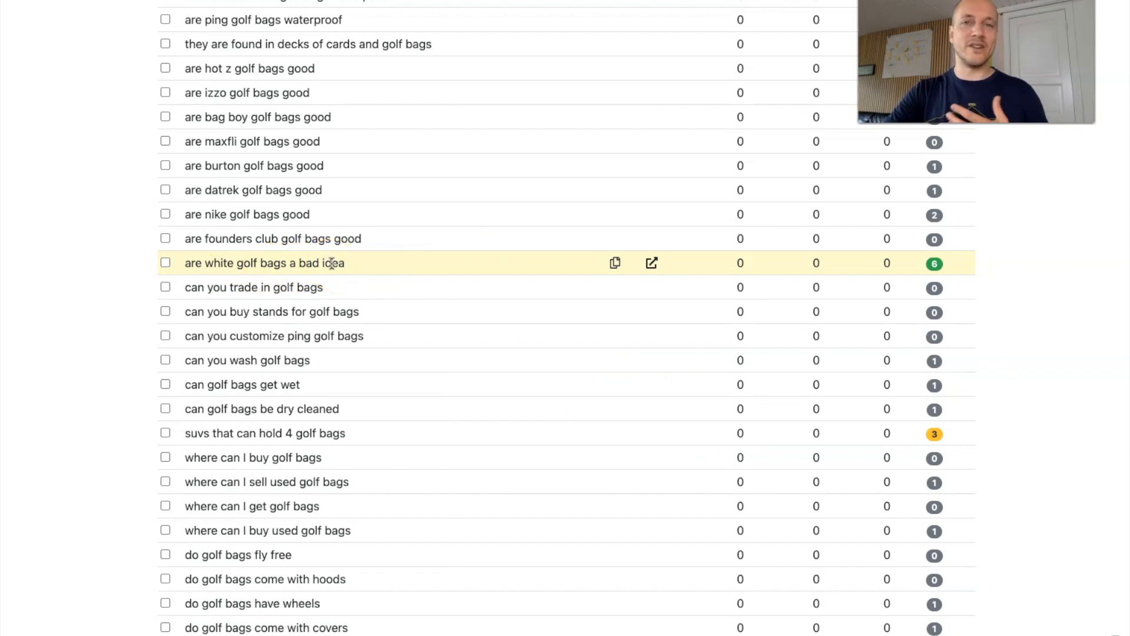
mouse_move(978, 370)
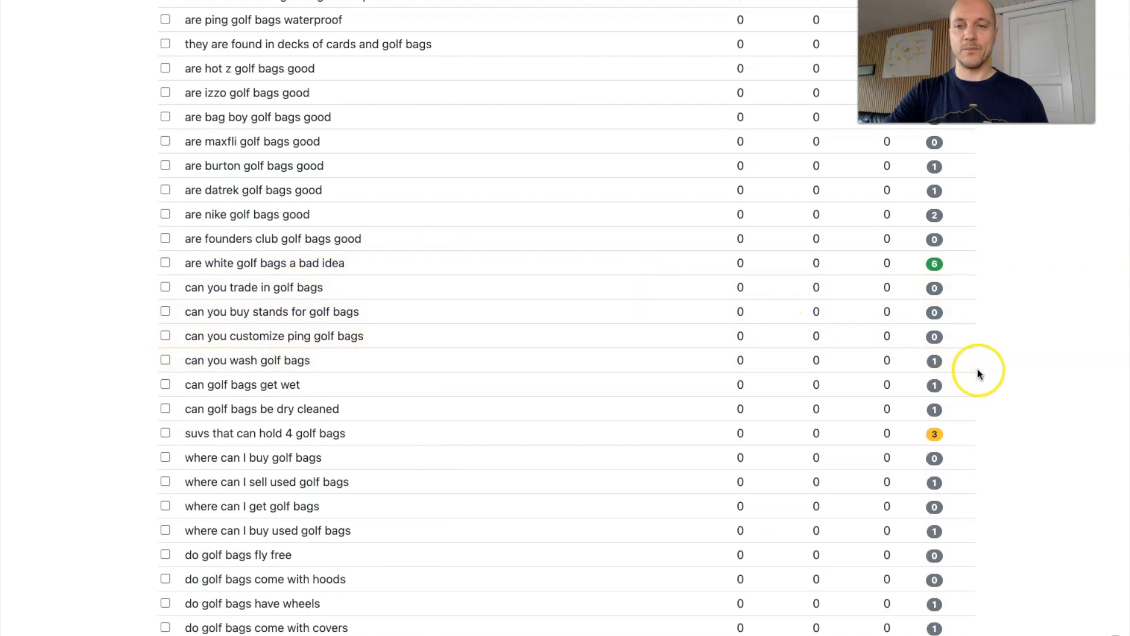
left_click(265, 432)
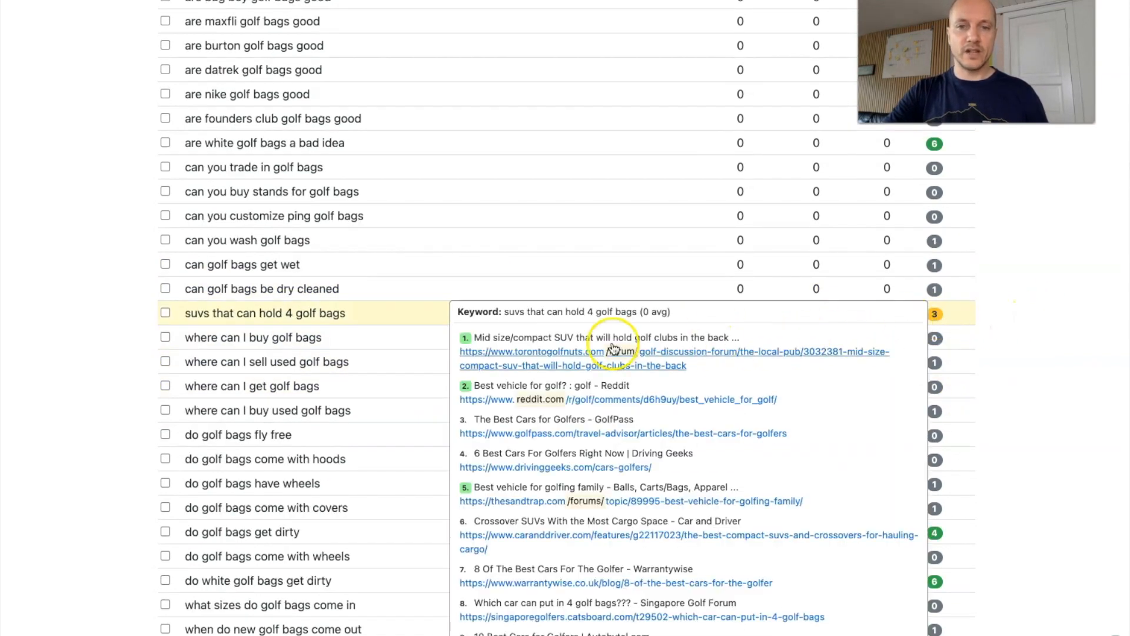
mouse_move(566, 414)
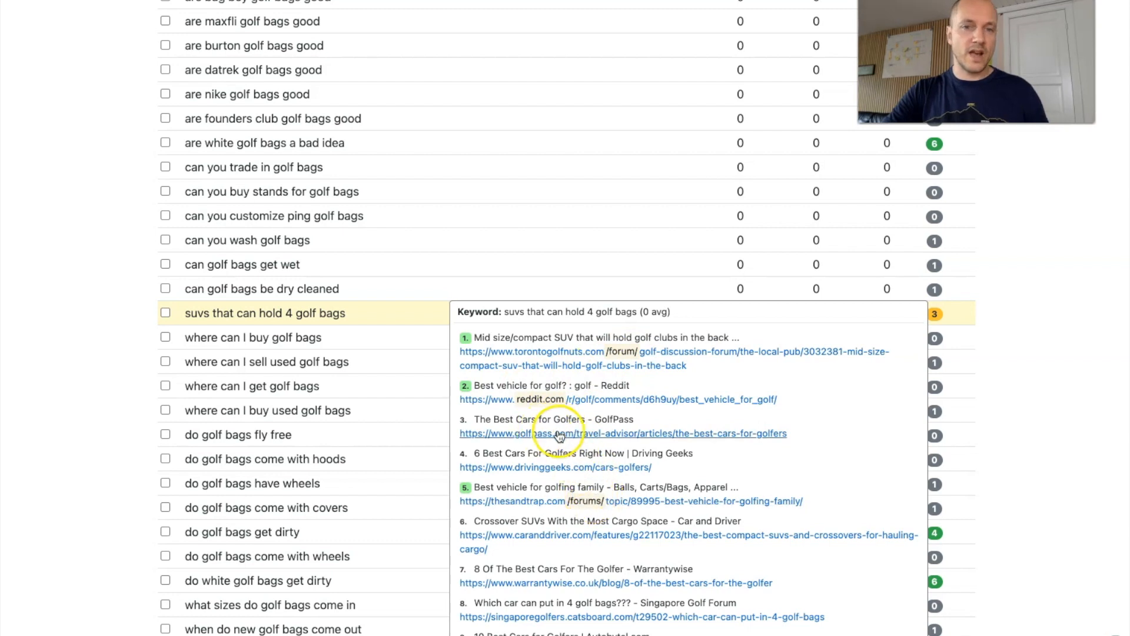
mouse_move(527, 430)
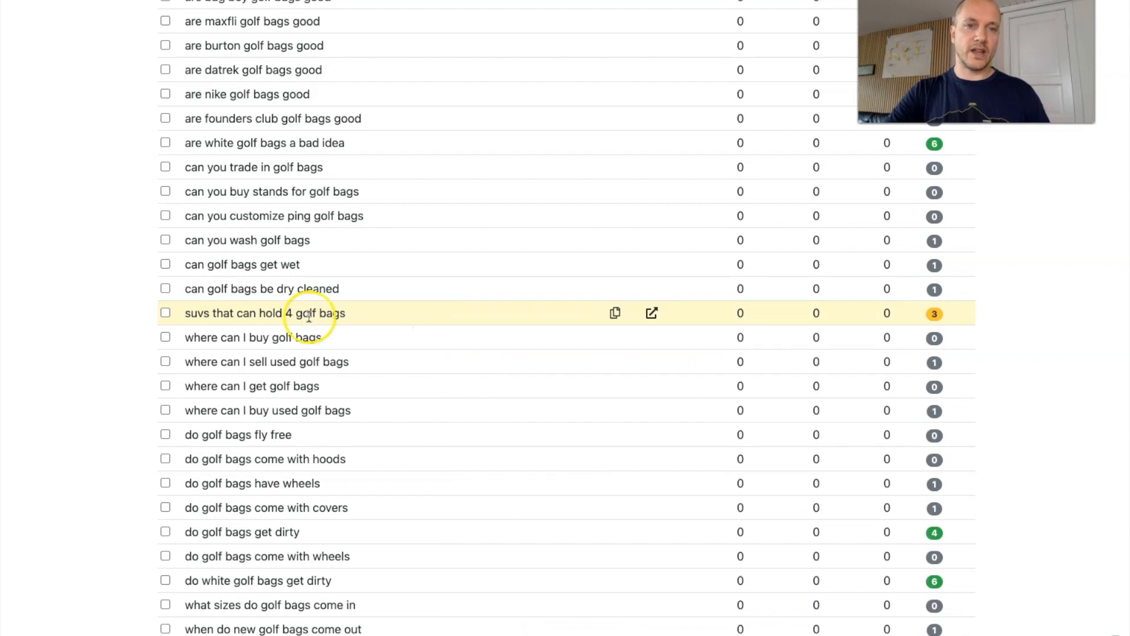
mouse_move(191, 316)
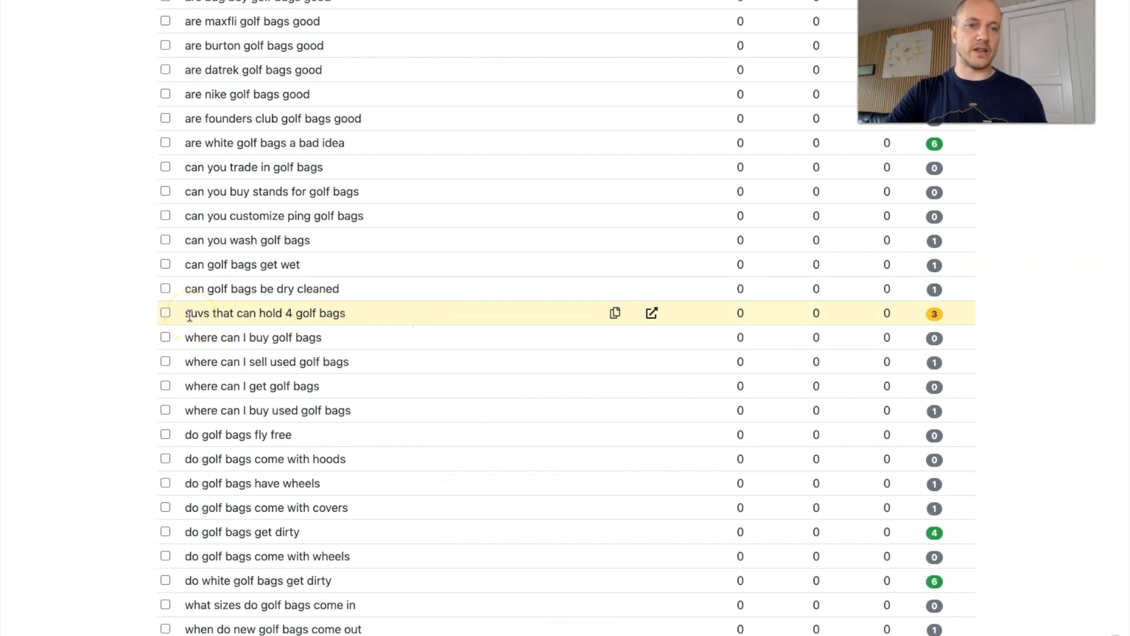
mouse_move(322, 313)
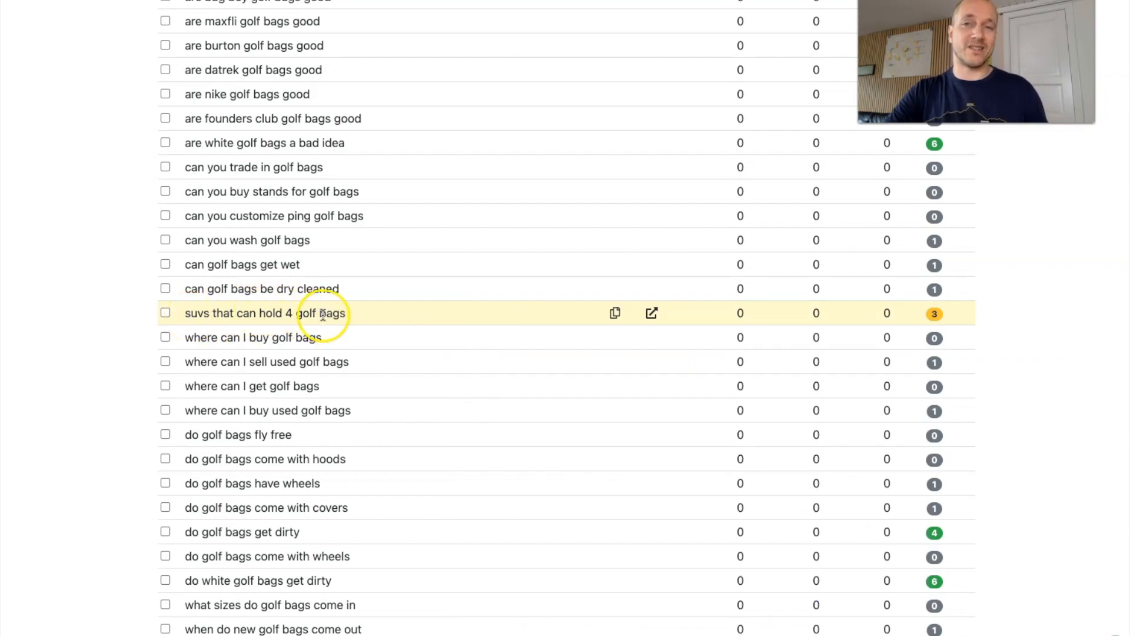
mouse_move(425, 319)
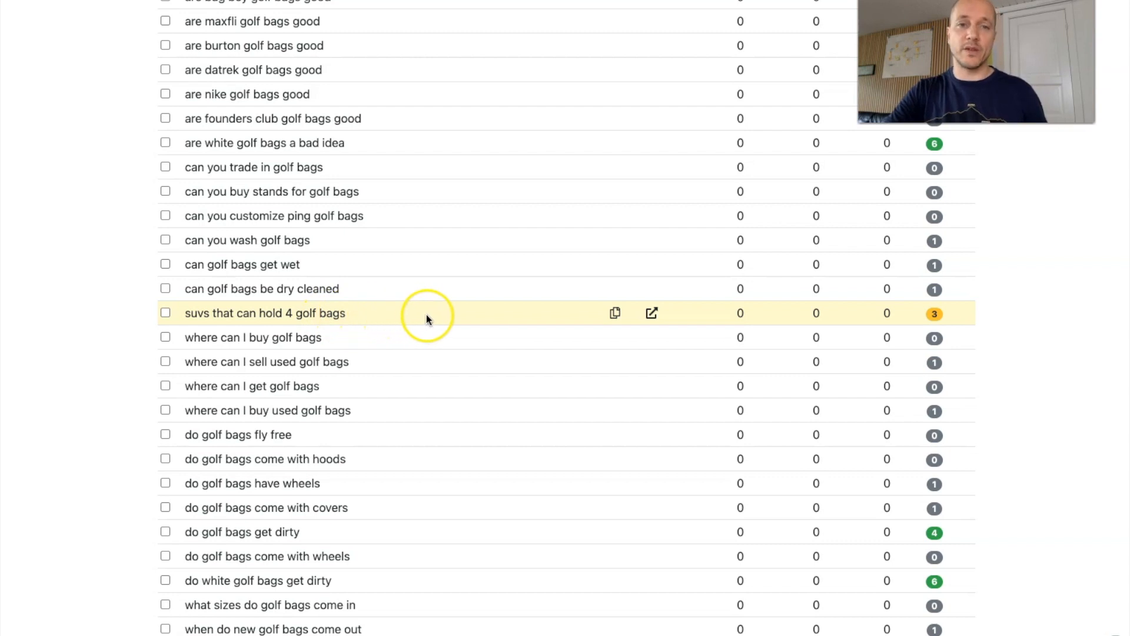
scroll("down", 3)
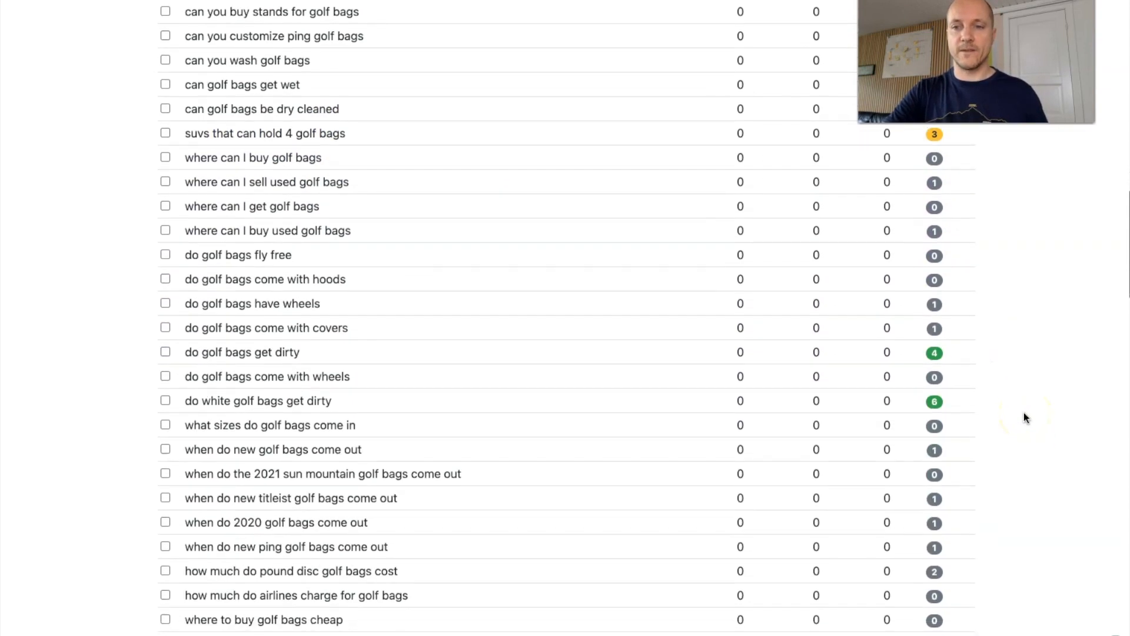
scroll("down", 3)
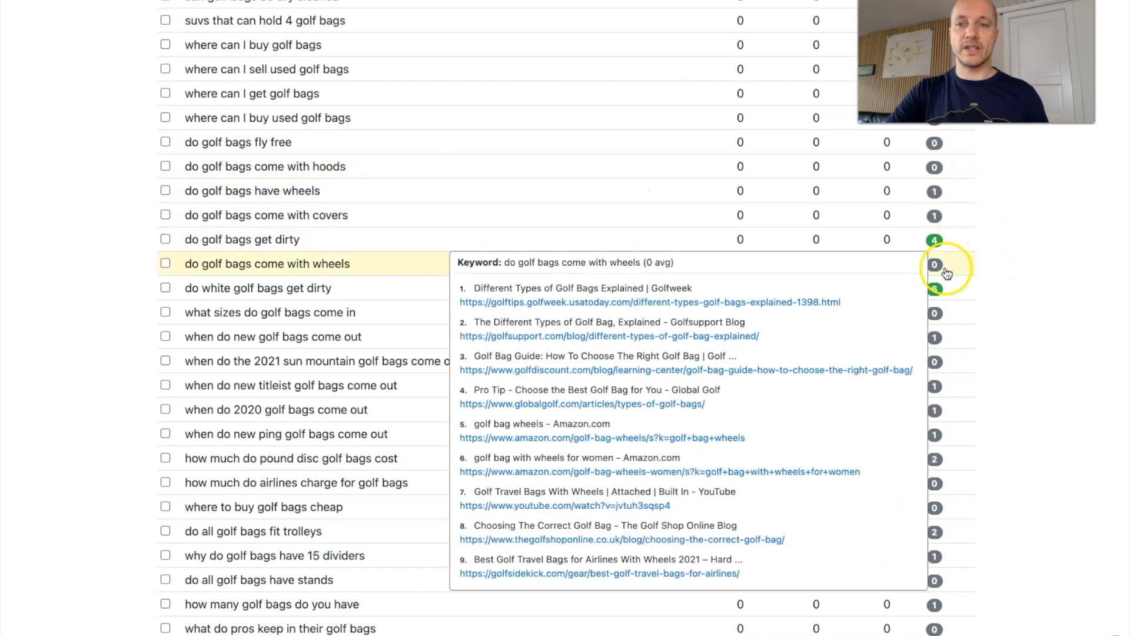
scroll("down", 3)
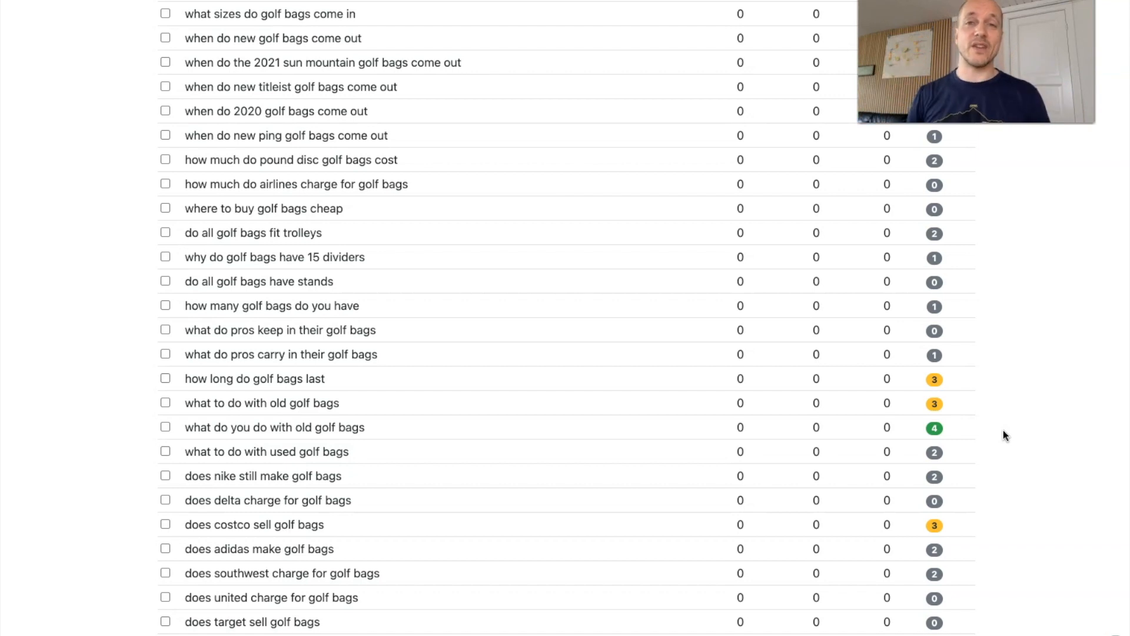
Go to the Buy More credits page listing Starter, Plus and Pro packages
left_click(838, 58)
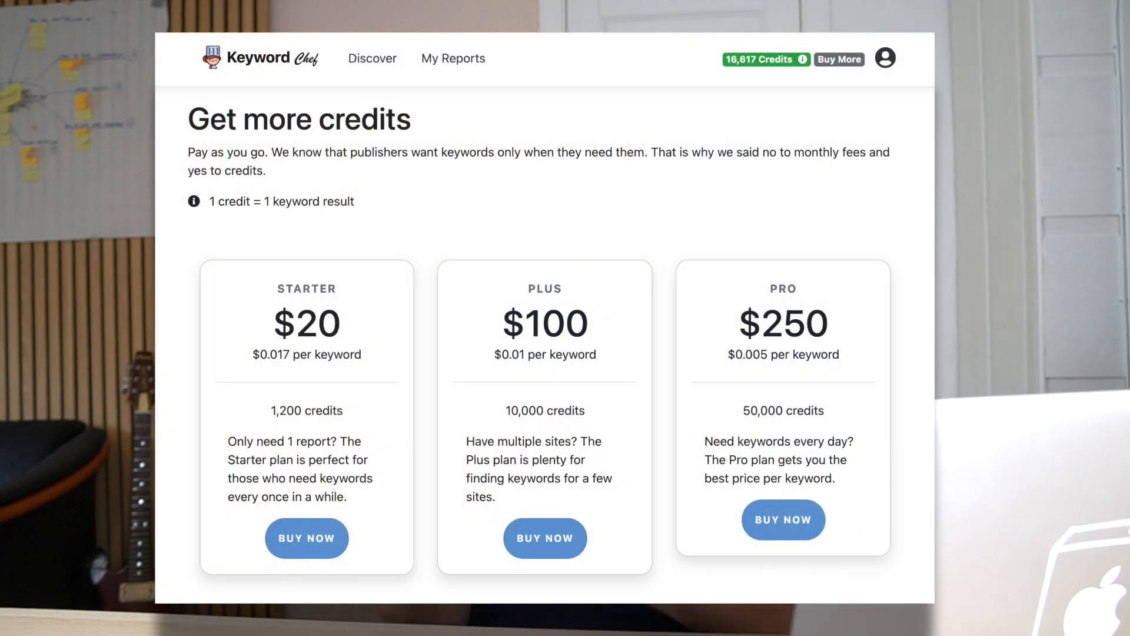